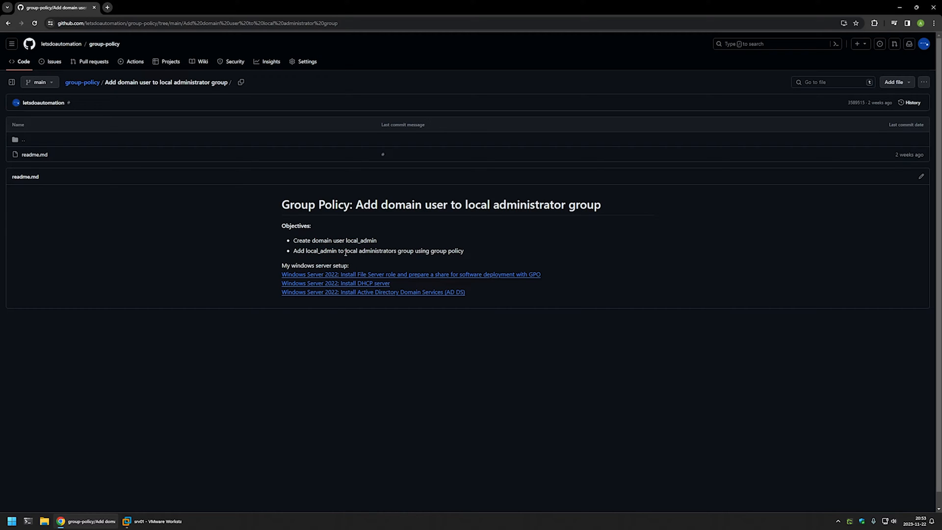
# - Review the GitHub readme objectives, then switch to the srv01 Server Manager dashboard
pyautogui.doubleClick(371, 251)
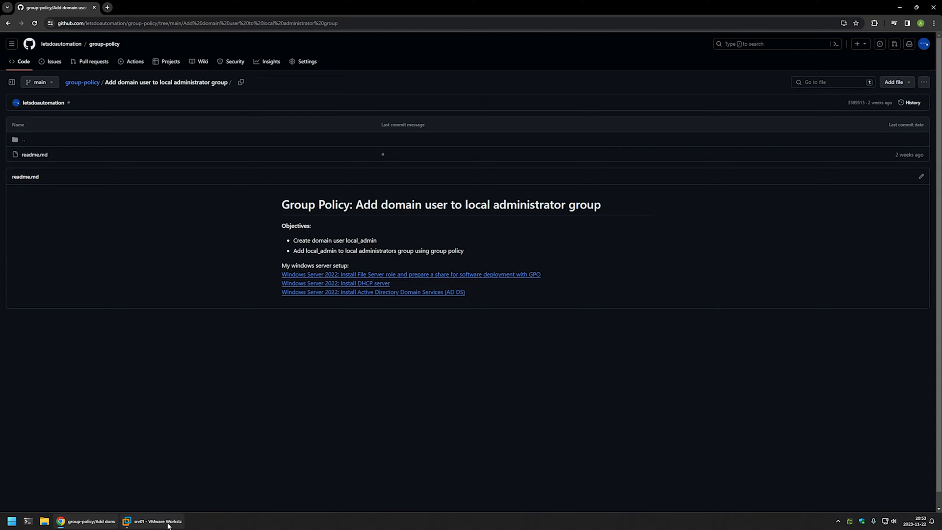
pyautogui.click(156, 521)
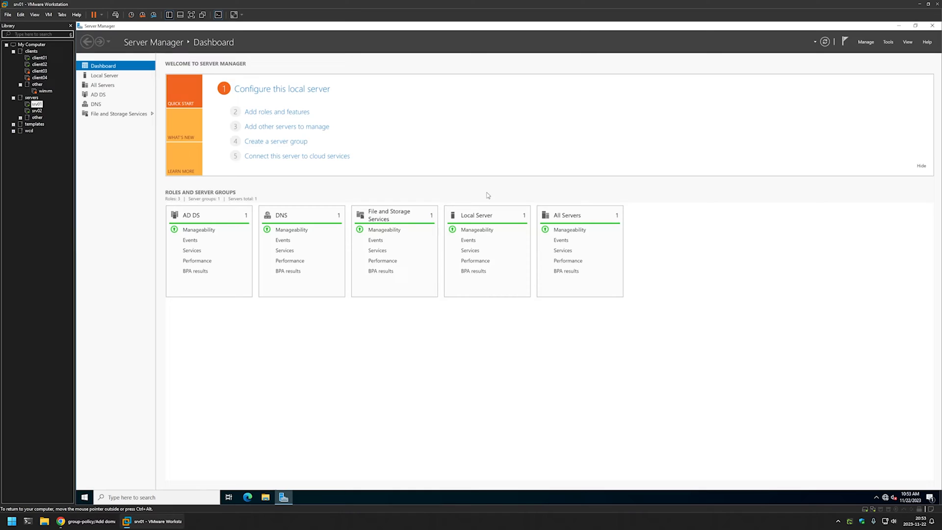
pyautogui.moveTo(870, 70)
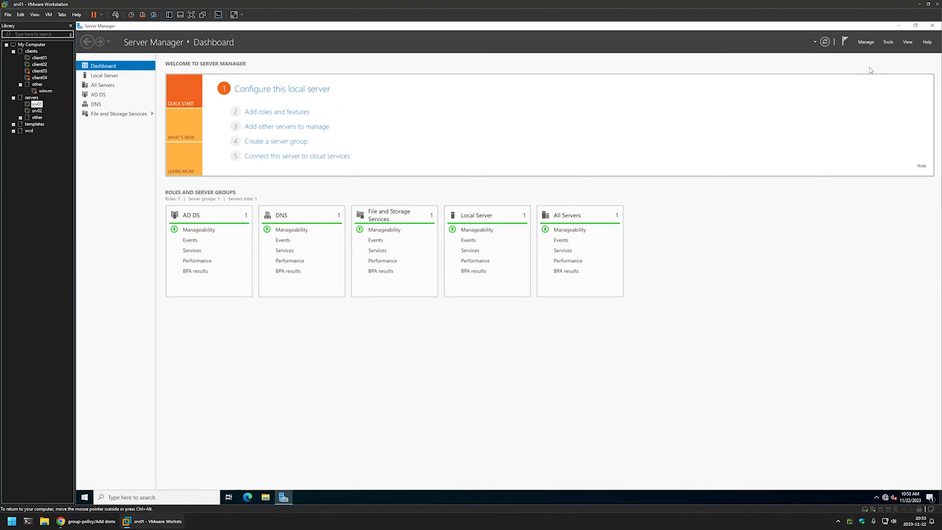
pyautogui.moveTo(878, 65)
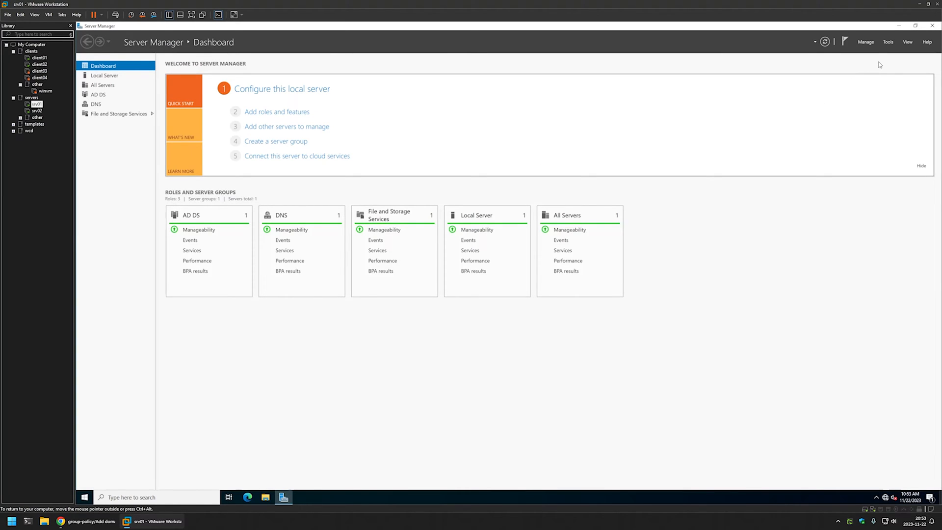
# - Create domain user local_admin in domain users with a never-expiring password and no logon change
pyautogui.click(888, 41)
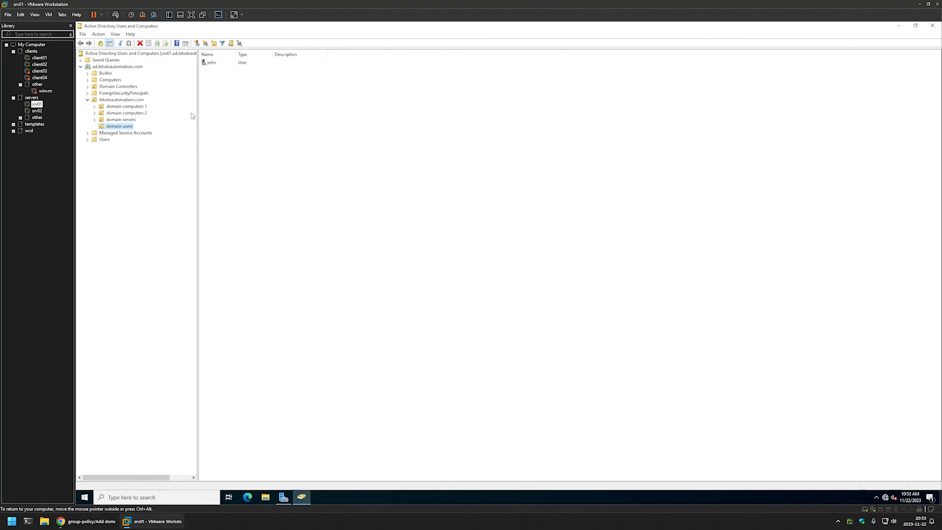
pyautogui.moveTo(144, 128)
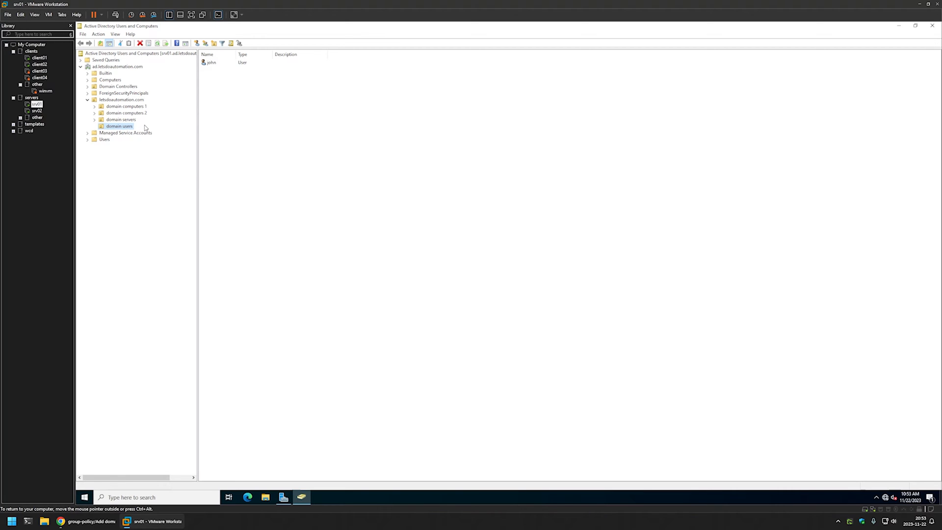
pyautogui.moveTo(230, 112)
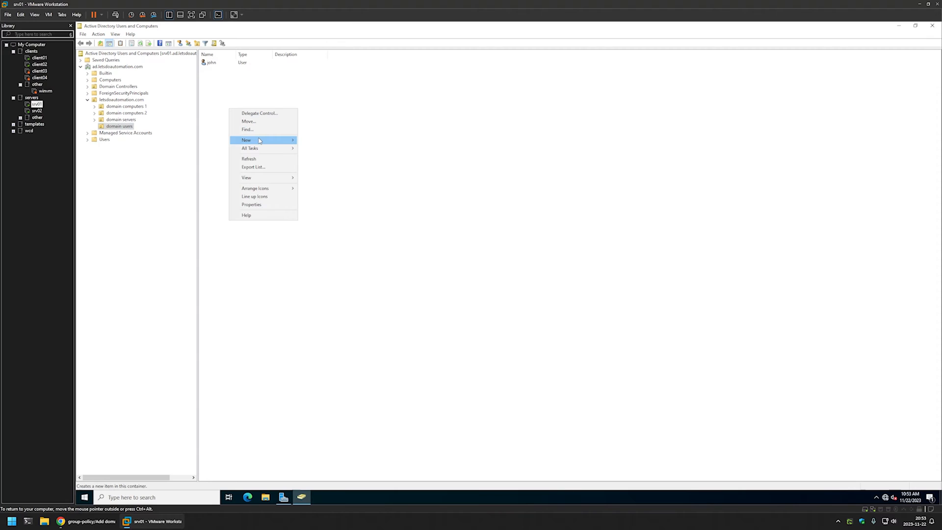
pyautogui.click(246, 140)
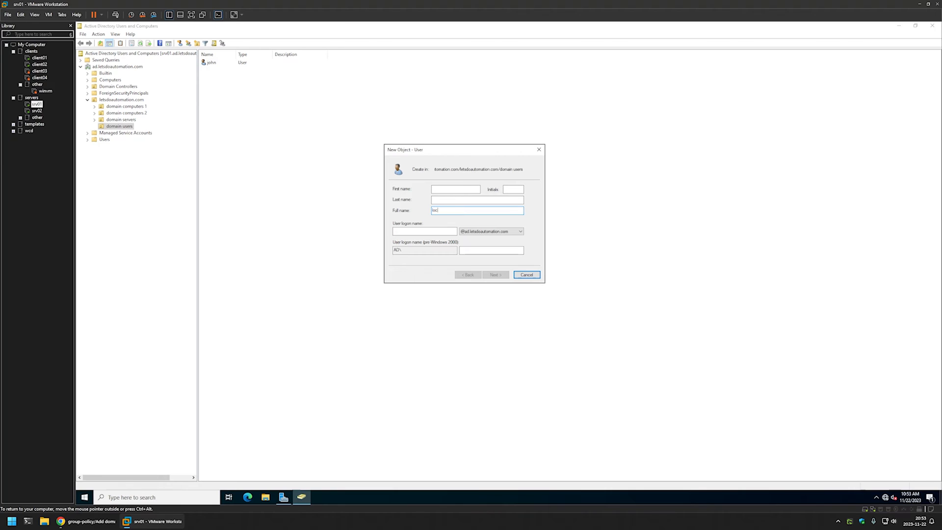
pyautogui.write('local_admin')
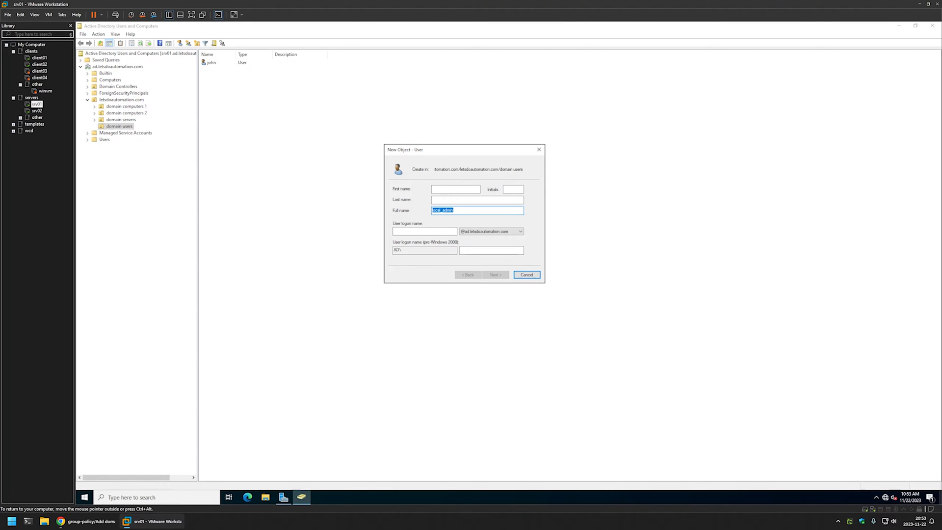
pyautogui.click(423, 231)
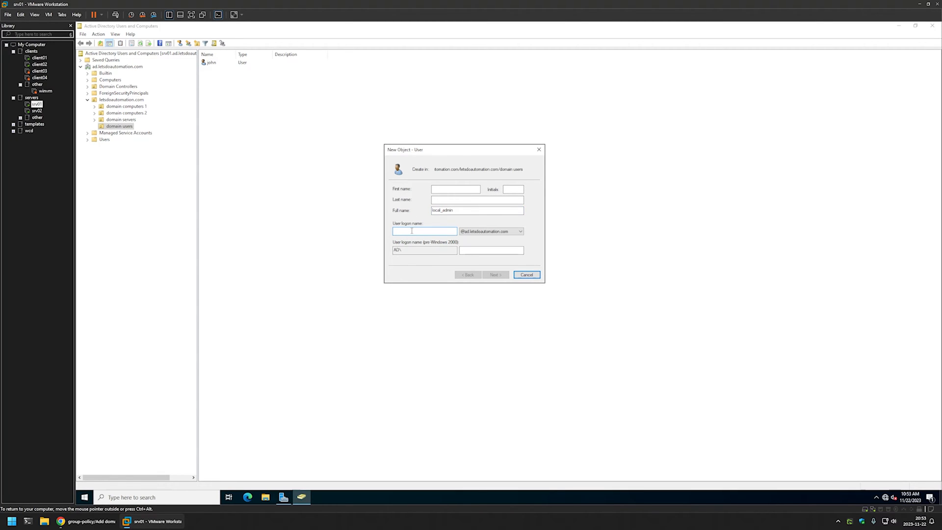
pyautogui.write('local_admin')
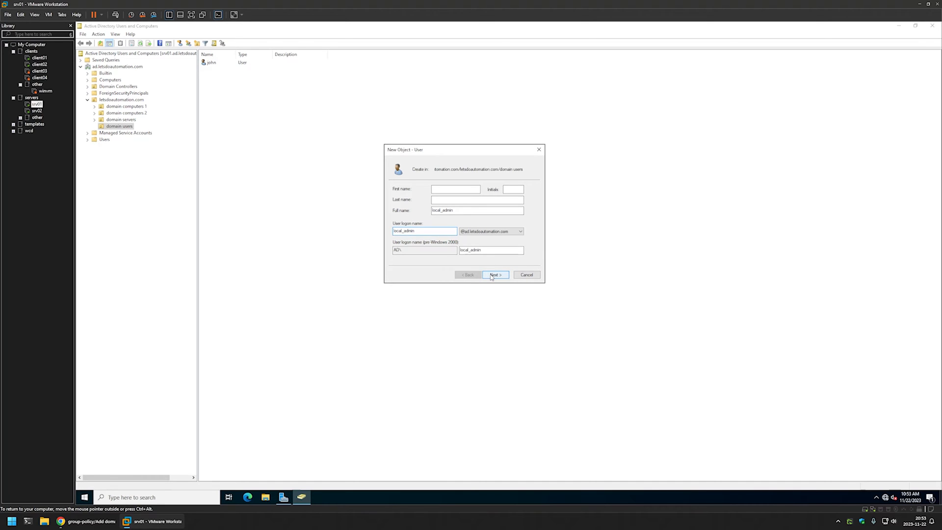
pyautogui.click(494, 274)
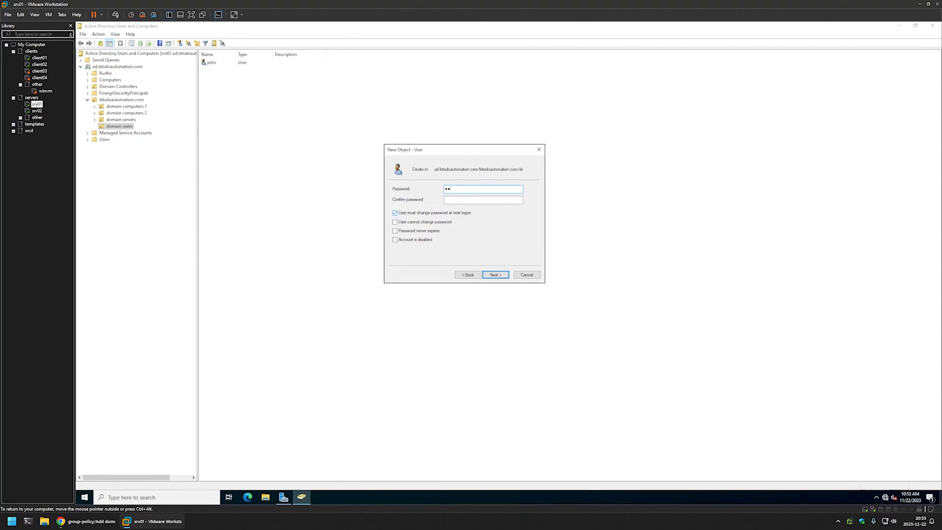
pyautogui.write('password')
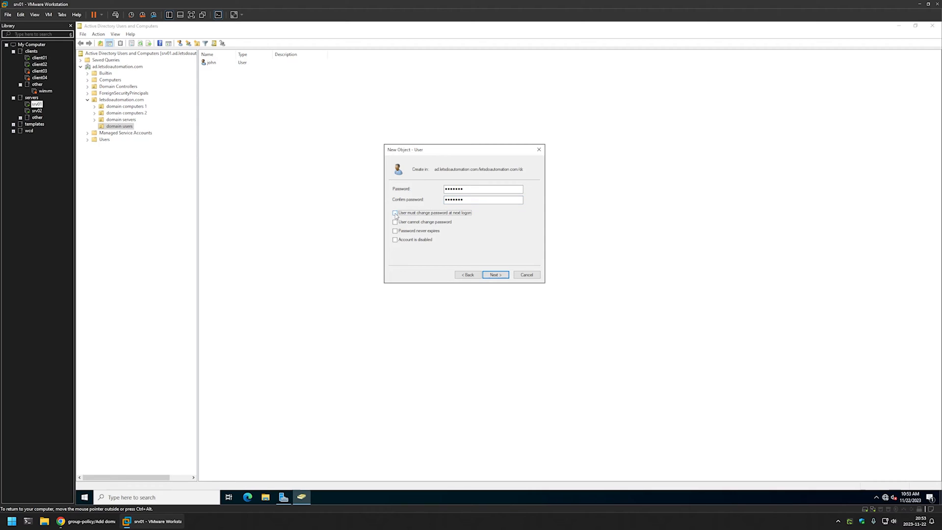
pyautogui.click(395, 231)
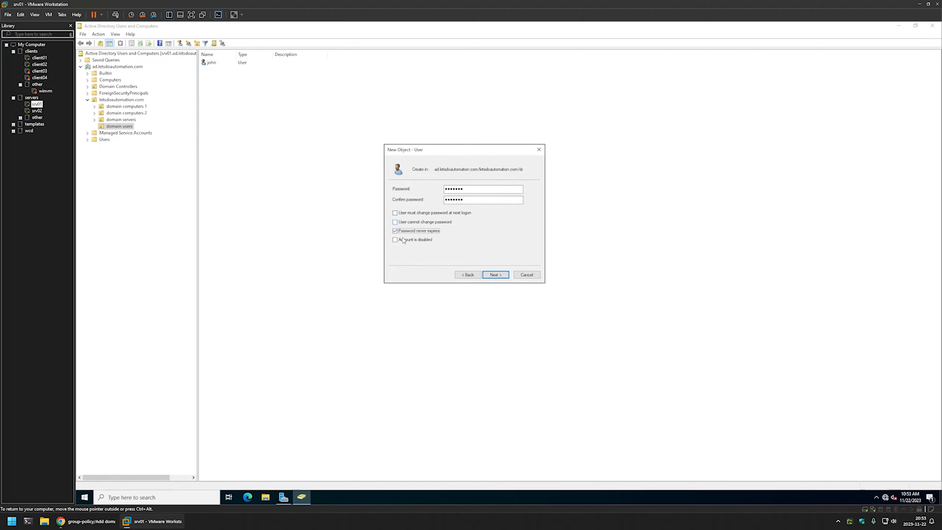
pyautogui.moveTo(509, 270)
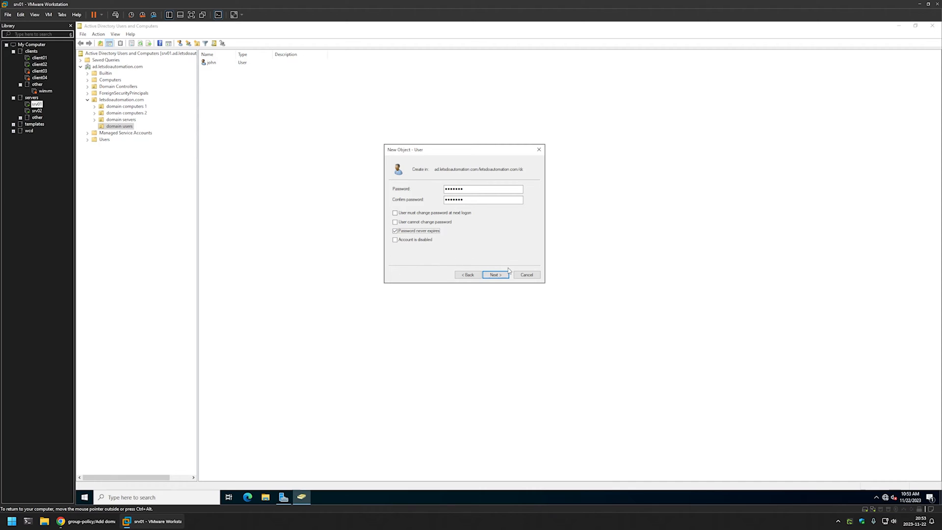
pyautogui.click(495, 275)
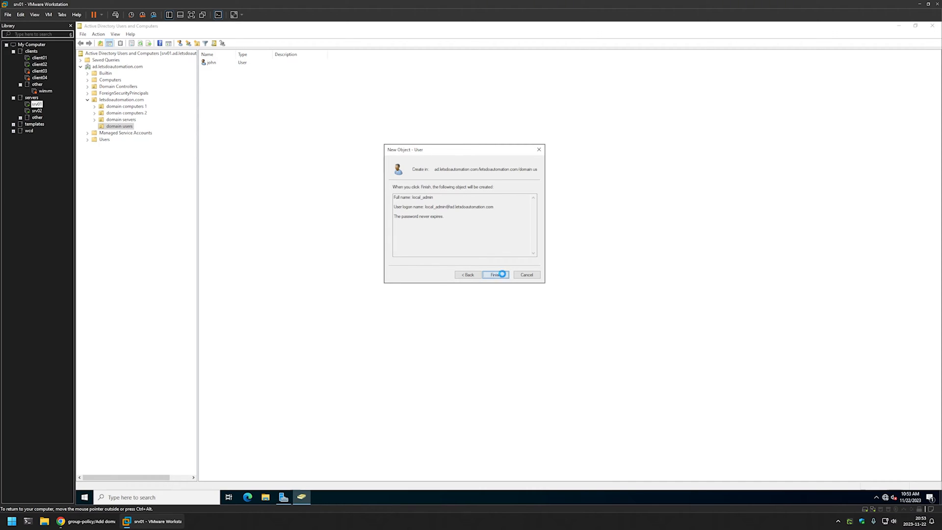
pyautogui.click(495, 275)
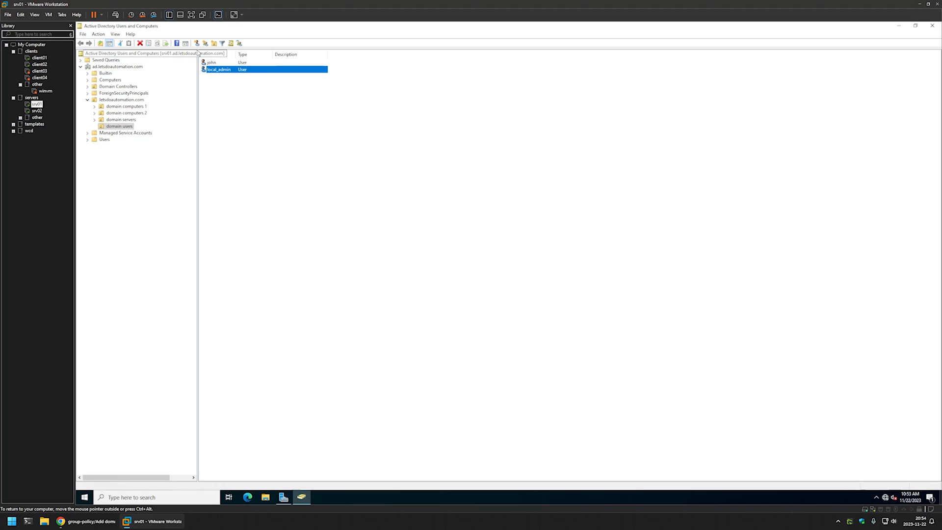
pyautogui.doubleClick(219, 69)
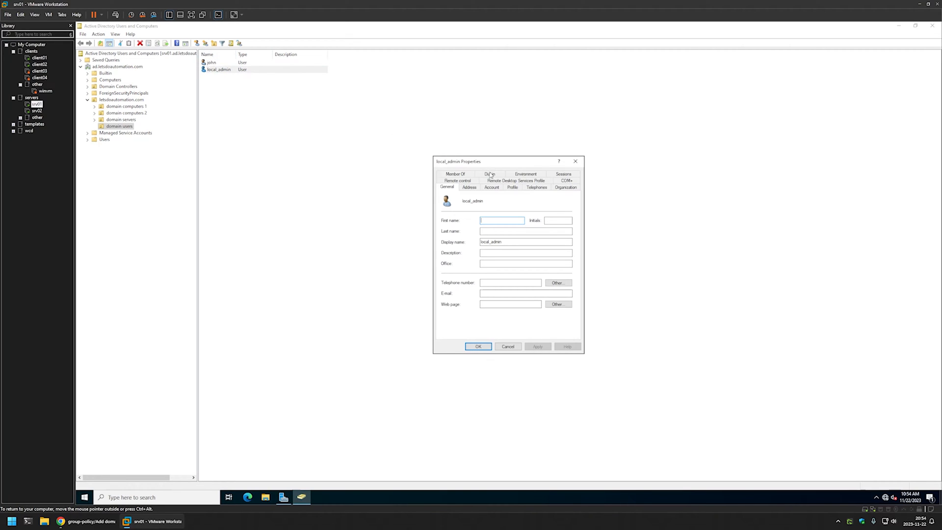
pyautogui.click(455, 187)
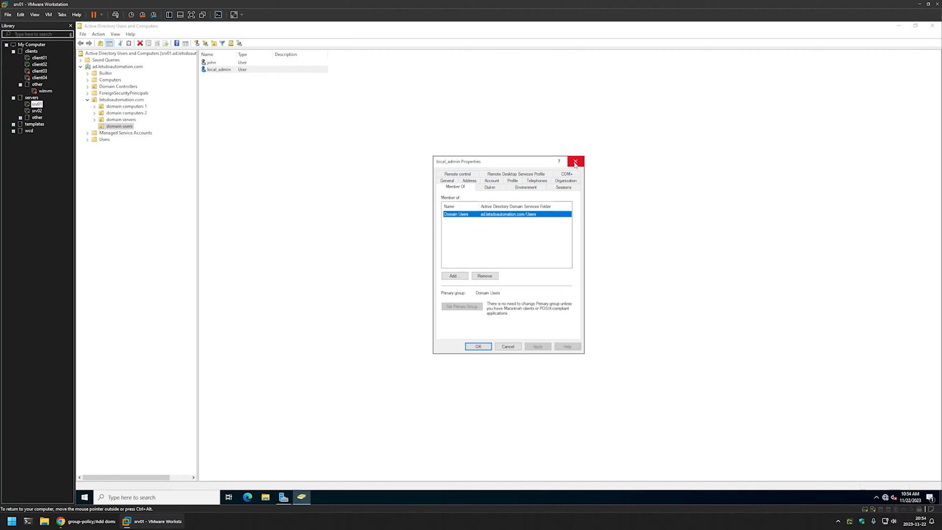
pyautogui.click(575, 161)
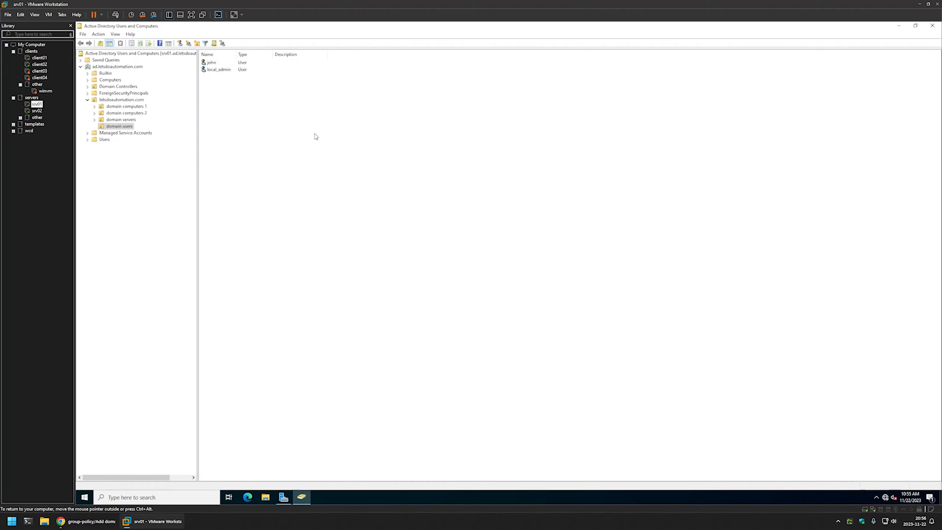
pyautogui.moveTo(244, 83)
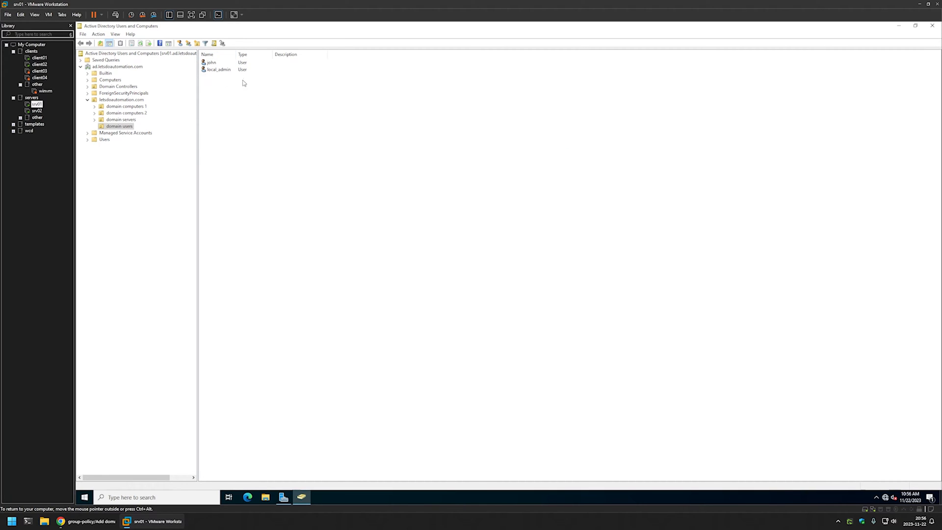
pyautogui.moveTo(246, 107)
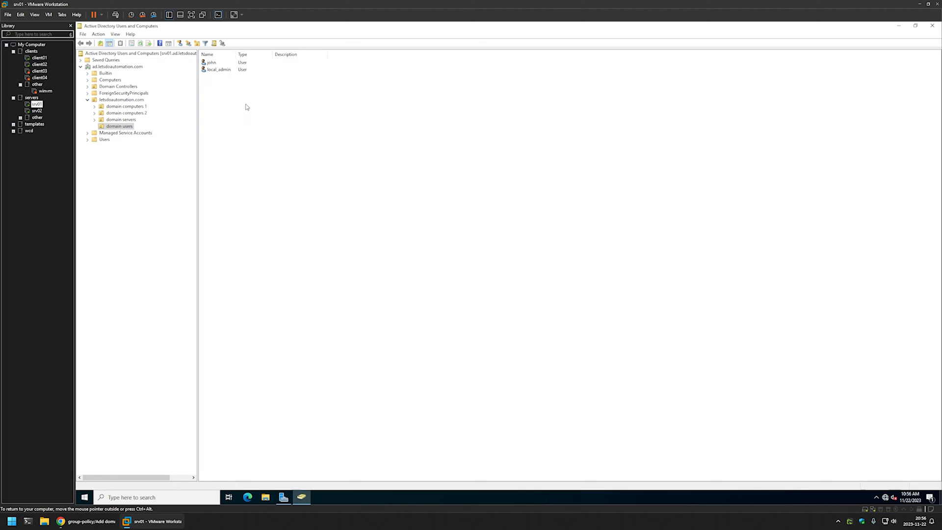
pyautogui.moveTo(266, 179)
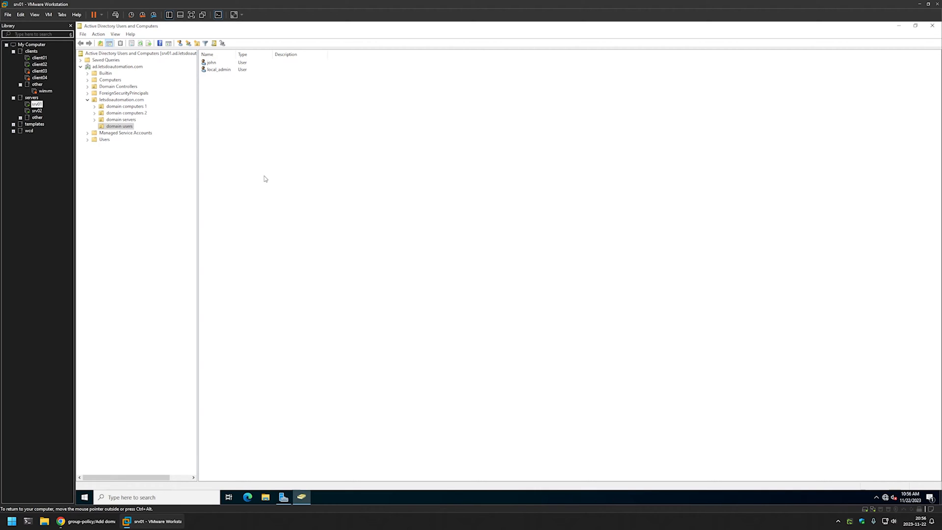
# - Create a GPO named 'Add local_admin to Admins' on the domain users OU
pyautogui.click(283, 497)
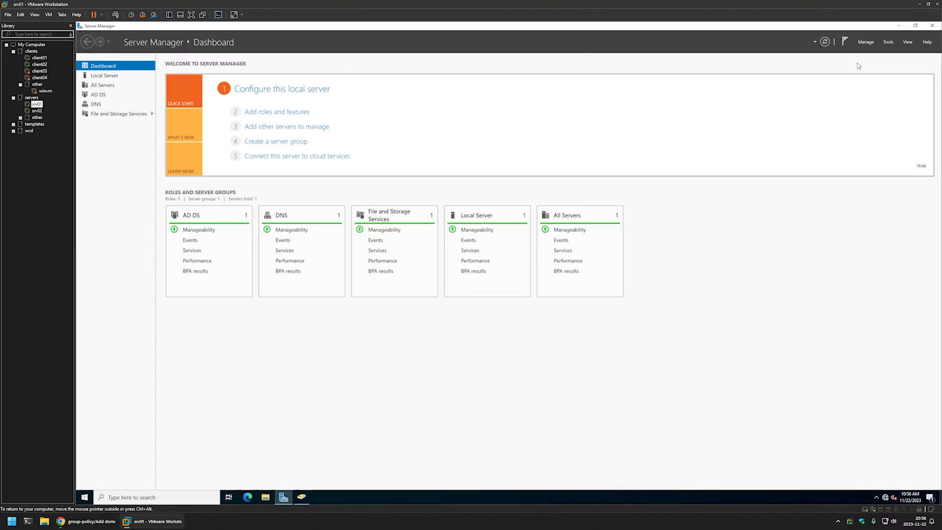
pyautogui.moveTo(870, 148)
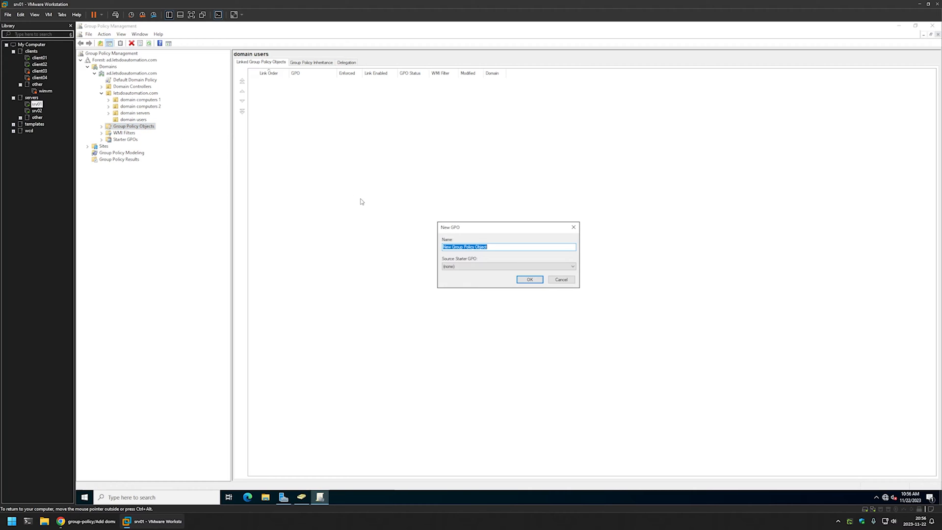
pyautogui.write('Add')
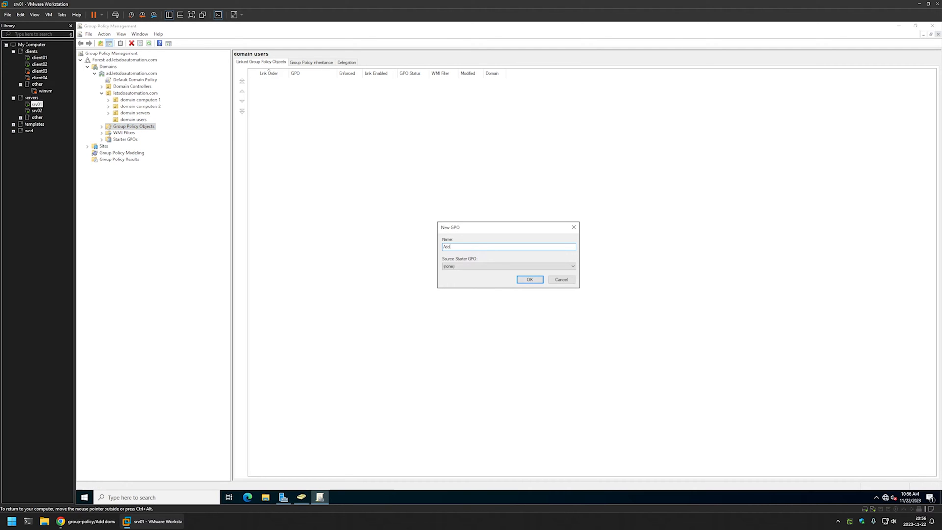
pyautogui.write('local_admin')
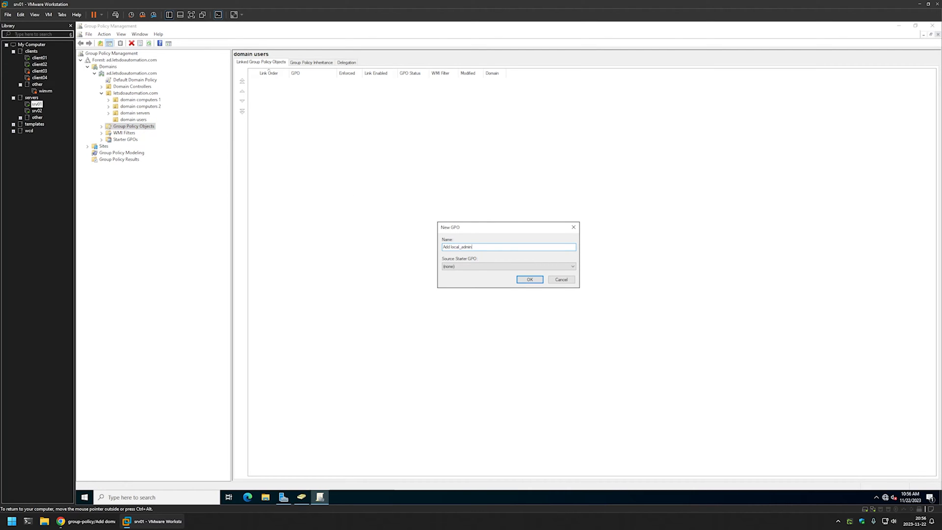
pyautogui.write('to Admins')
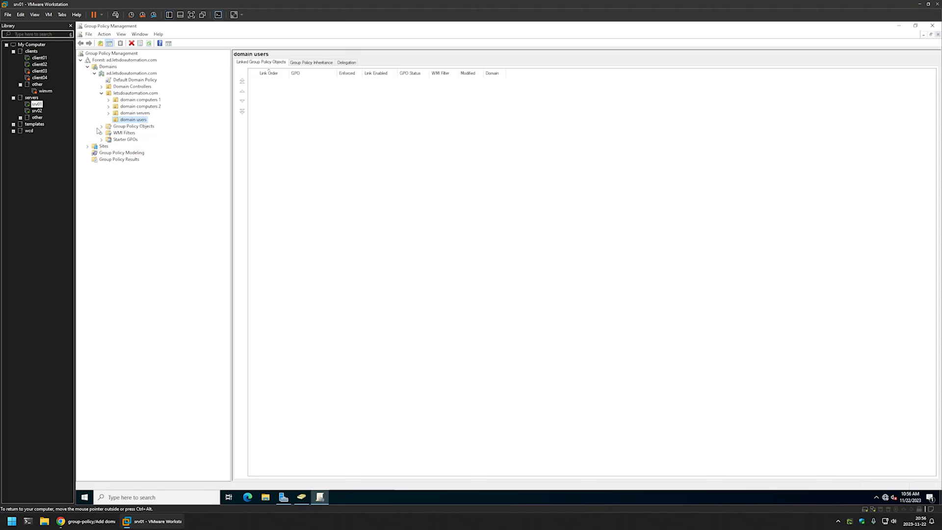
# - Open the 'Add local_admin to Administrators' GPO in the Group Policy Management Editor
pyautogui.click(101, 126)
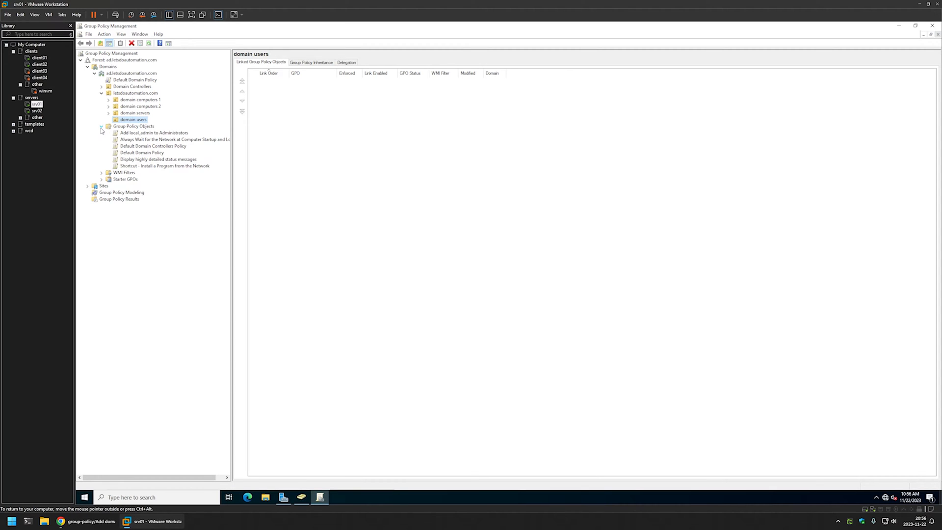
pyautogui.click(152, 133)
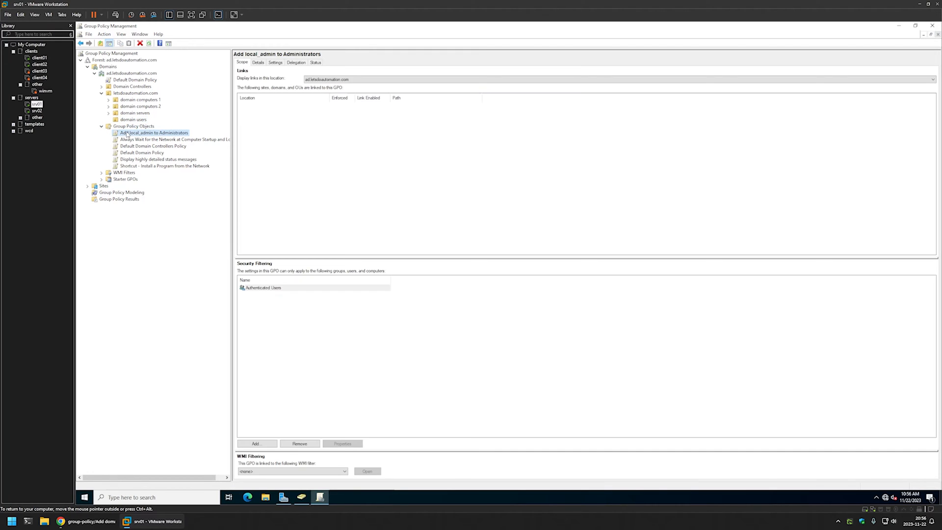
pyautogui.moveTo(207, 144)
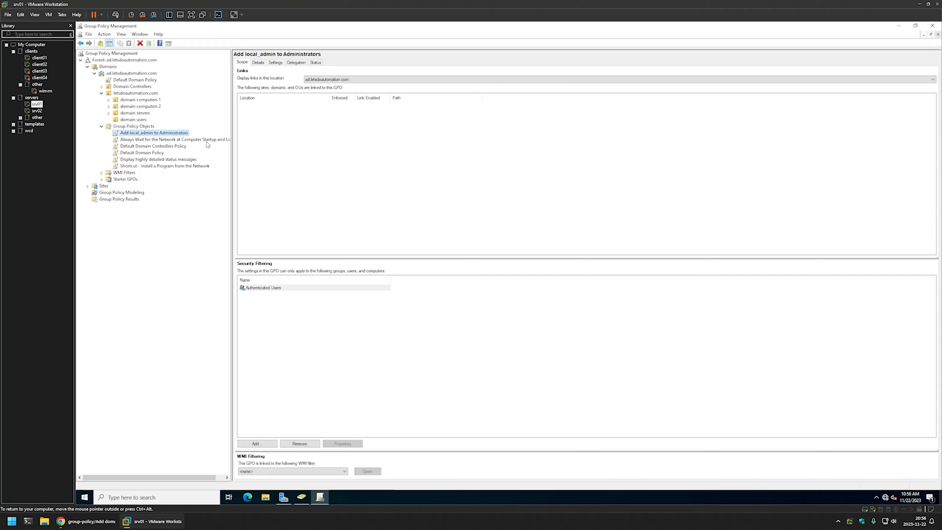
pyautogui.doubleClick(153, 132)
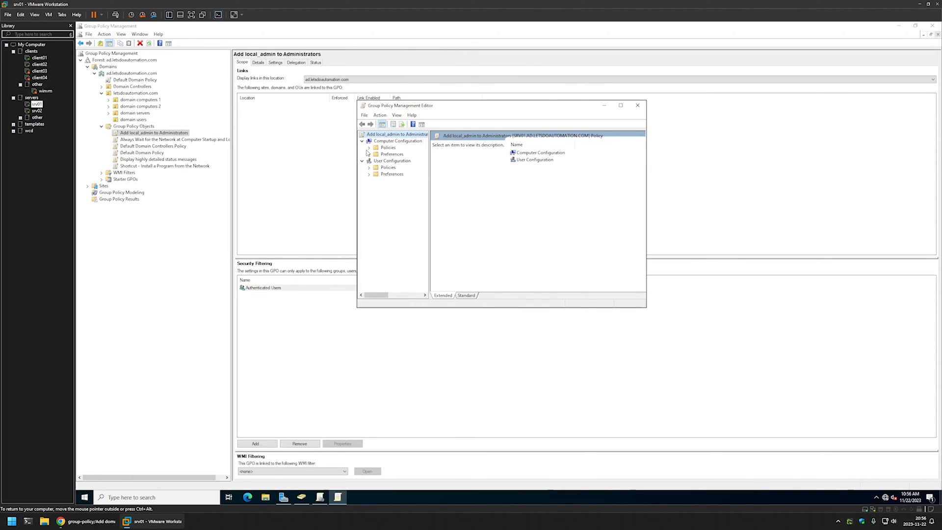
# - Start a new Local Group under Computer Configuration > Preferences > Local Users and Groups
pyautogui.click(368, 154)
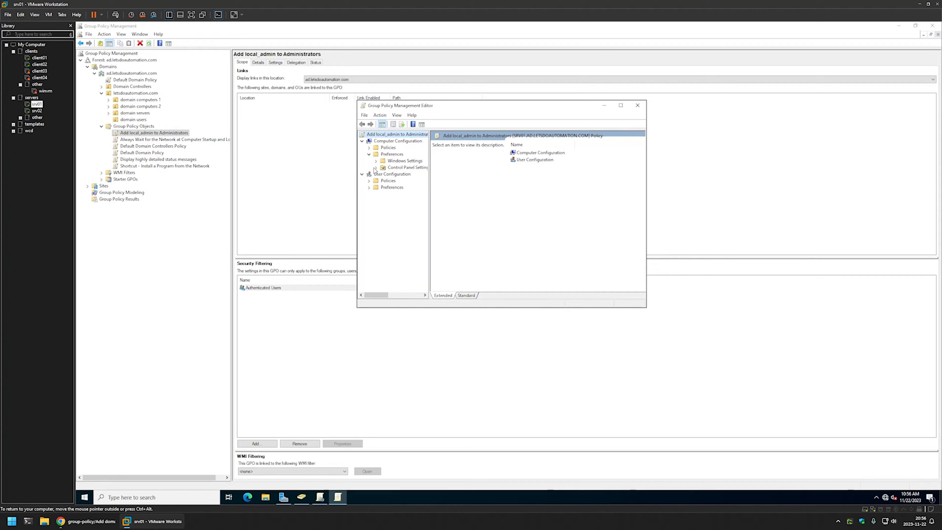
pyautogui.click(375, 167)
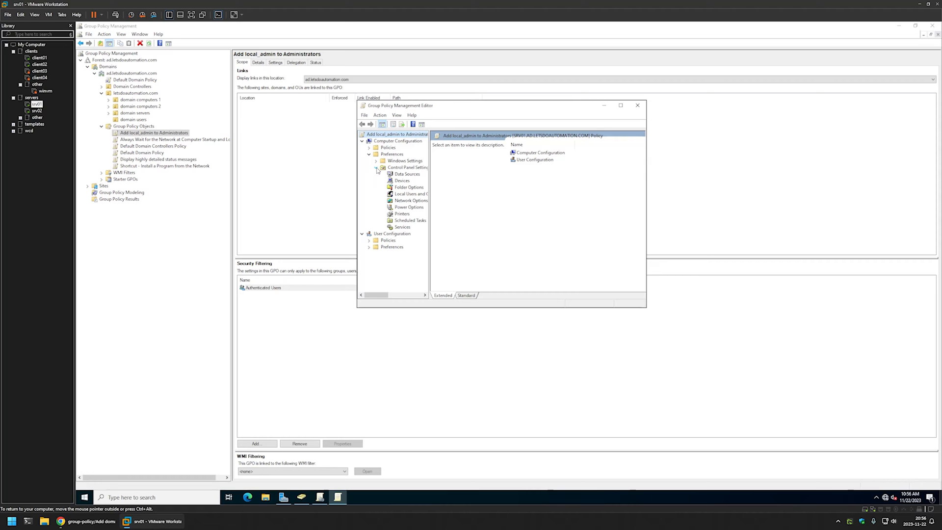
pyautogui.moveTo(412, 194)
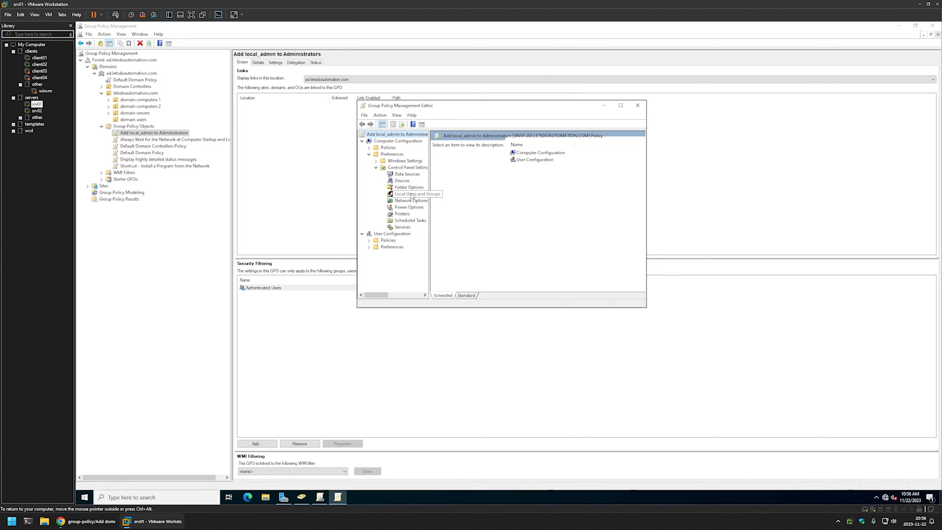
pyautogui.click(415, 193)
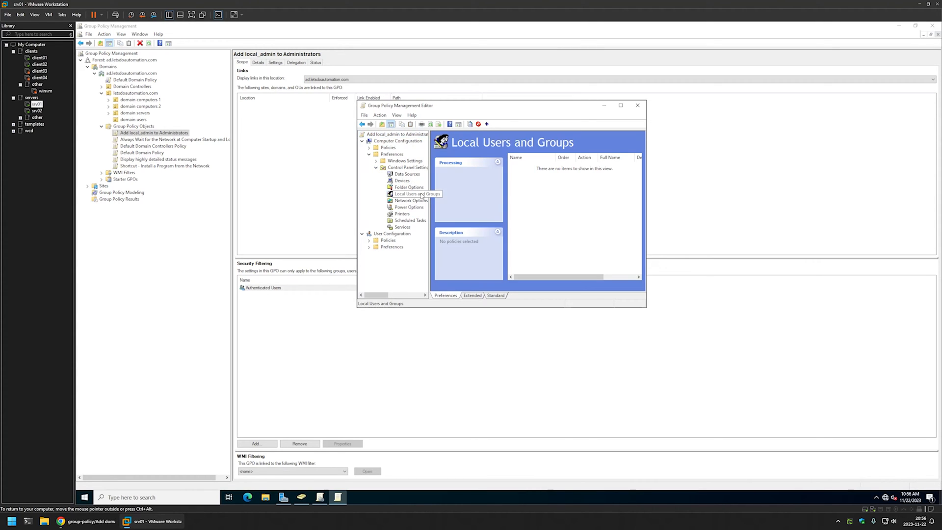
pyautogui.rightClick(573, 174)
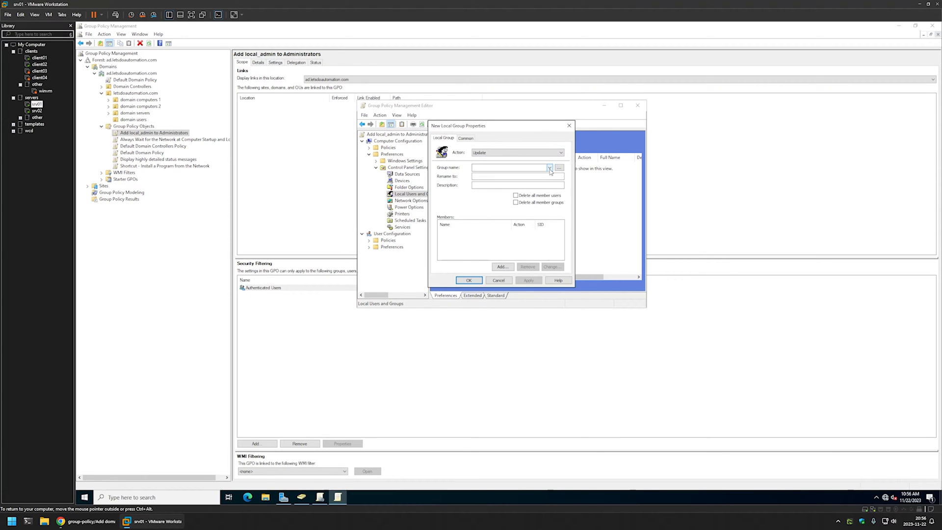
# - Set the group to Administrators (built-in), add member AD\local_admin, and save the preference
pyautogui.click(548, 167)
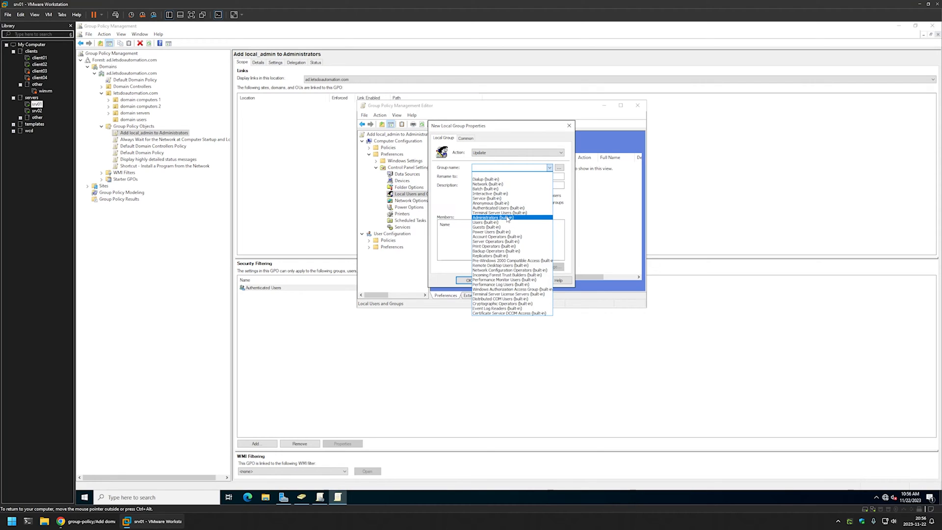
pyautogui.click(510, 217)
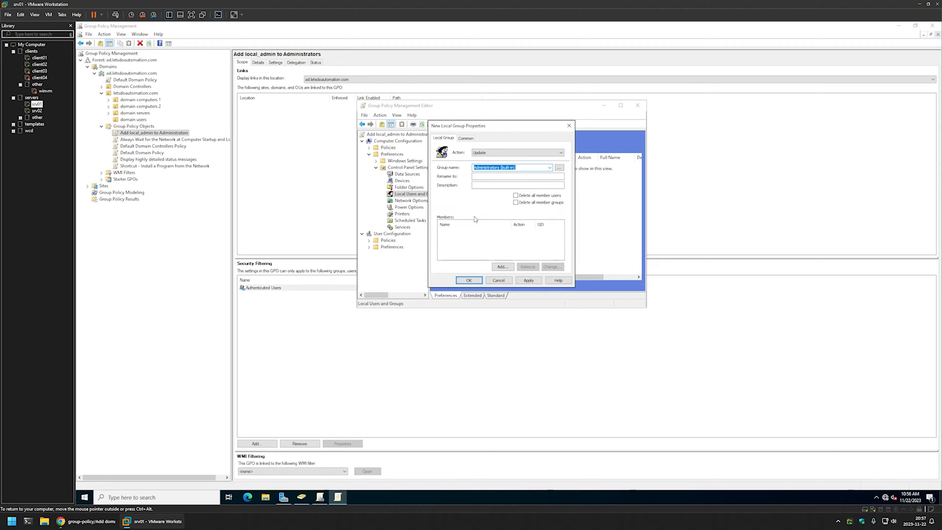
pyautogui.click(502, 265)
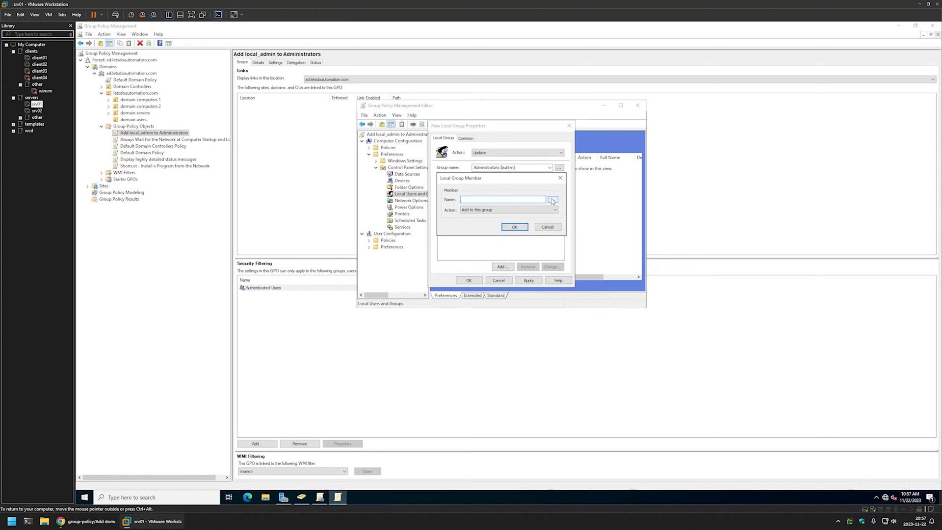
pyautogui.click(551, 200)
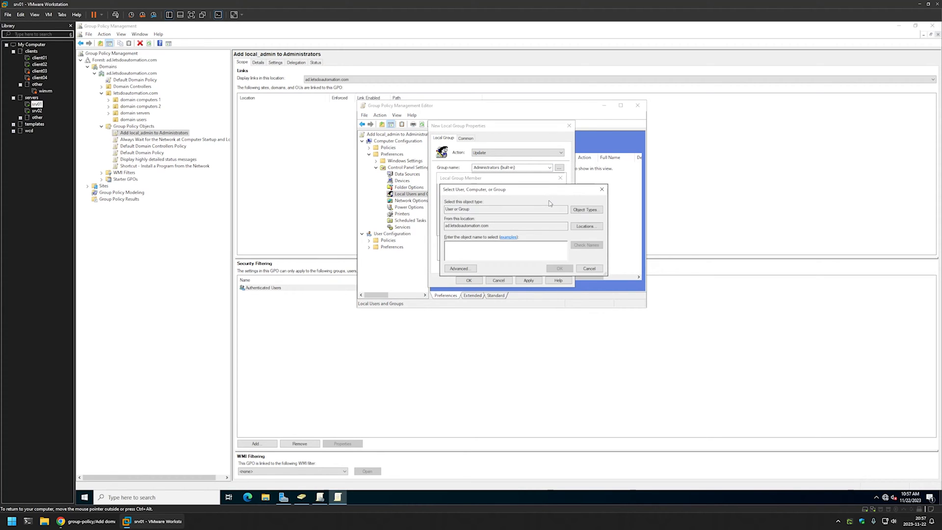
pyautogui.write('local')
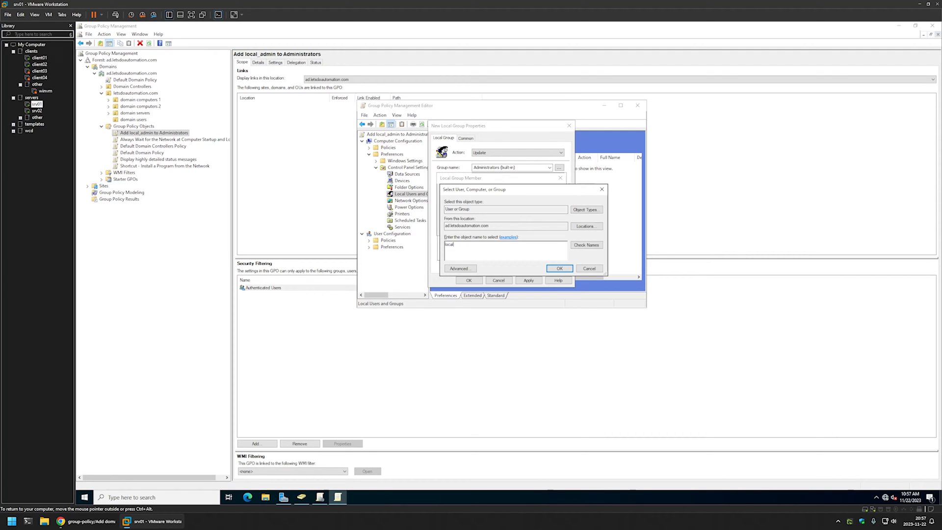
pyautogui.write('_admin')
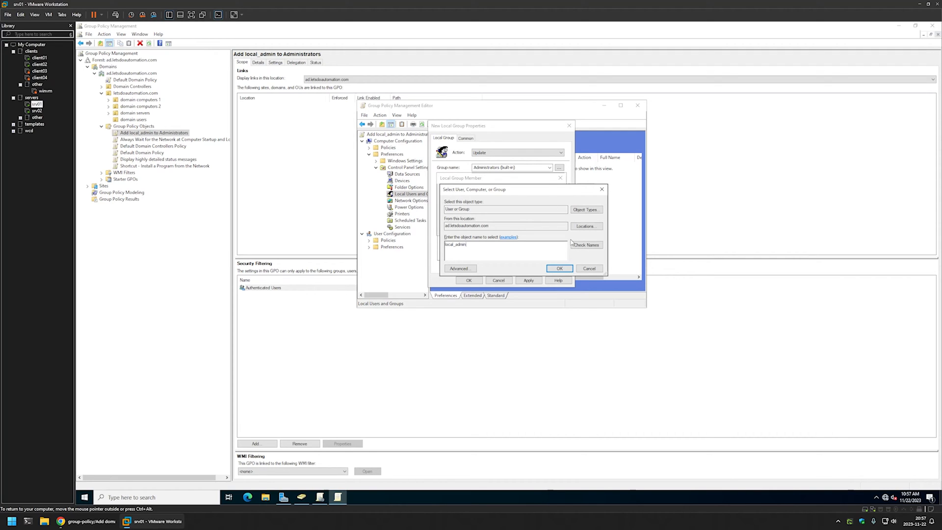
pyautogui.click(586, 246)
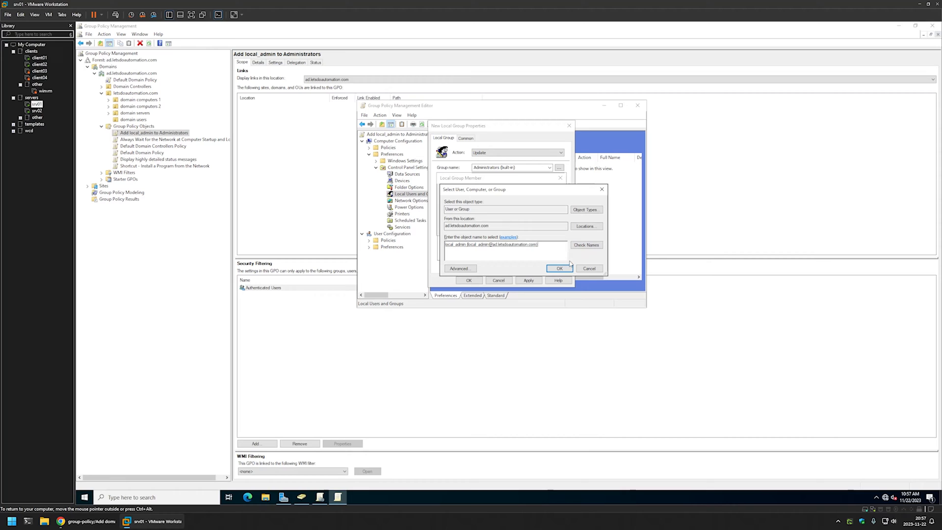
pyautogui.click(560, 268)
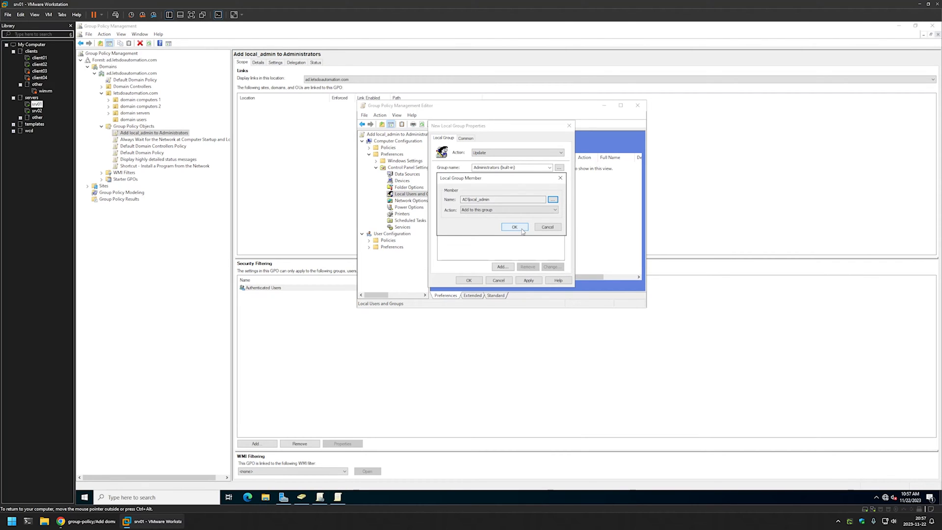
pyautogui.click(514, 228)
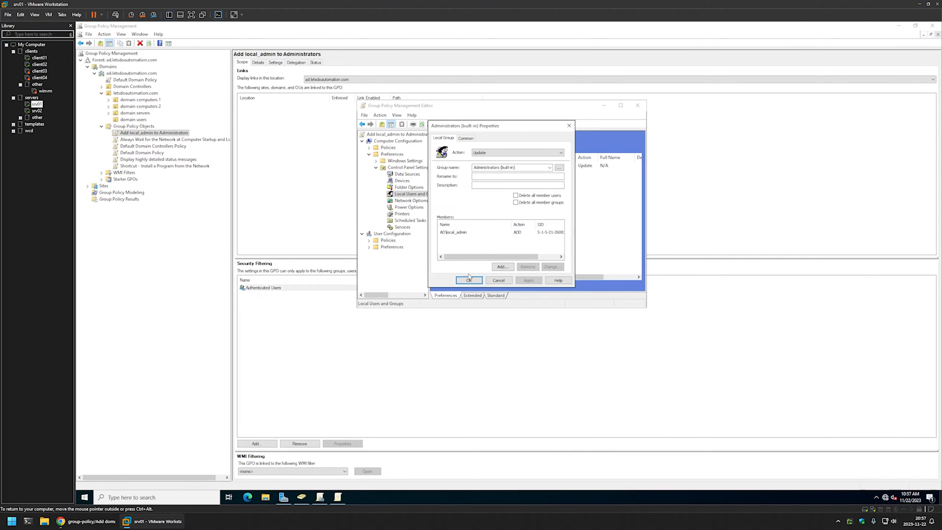
pyautogui.click(469, 280)
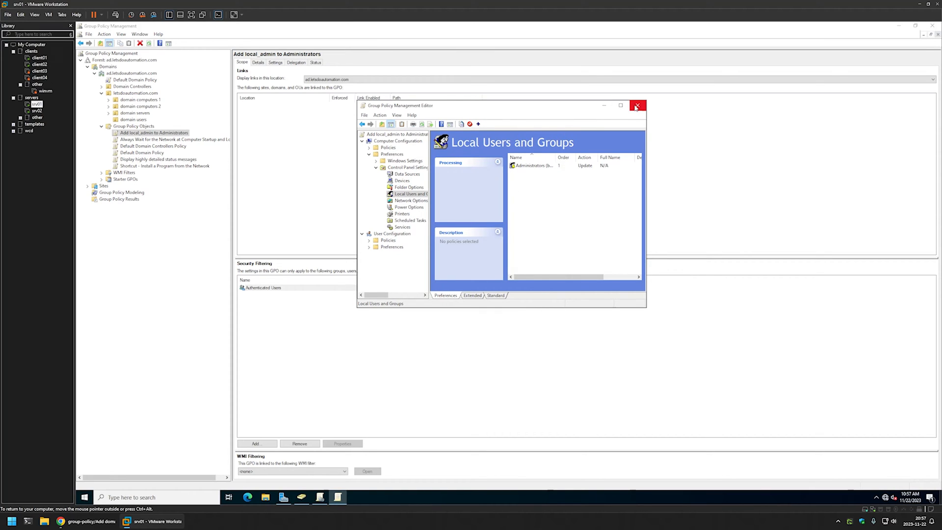
# - Close the editor and set the GPO status to 'User configuration settings disabled'
pyautogui.click(638, 105)
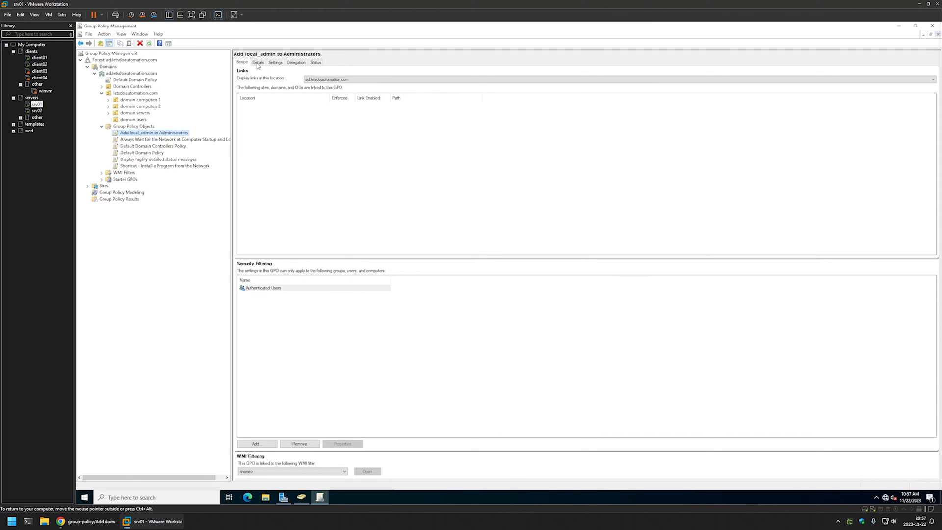
pyautogui.click(257, 62)
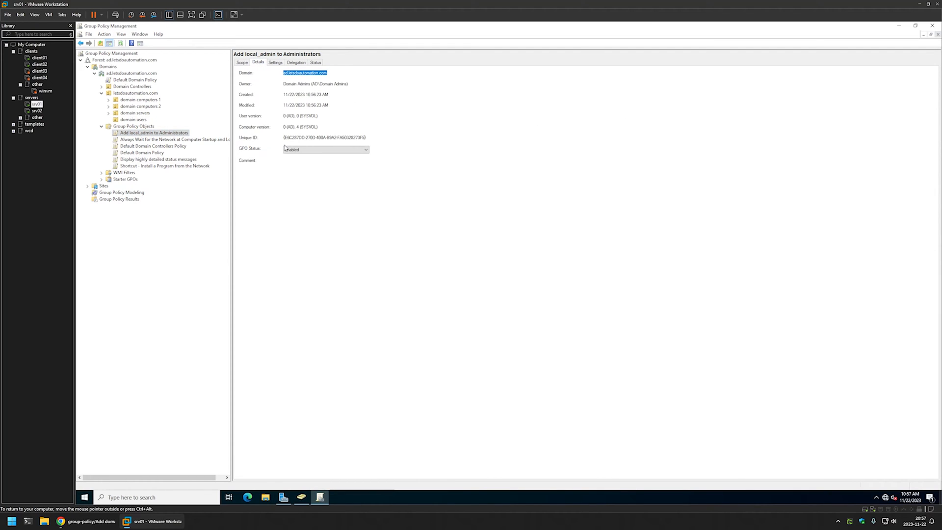
pyautogui.click(325, 148)
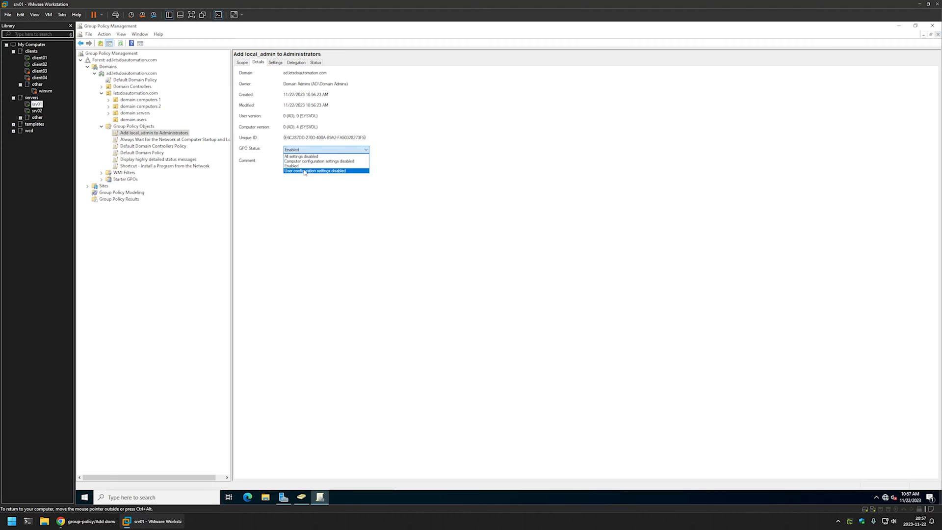
pyautogui.click(314, 171)
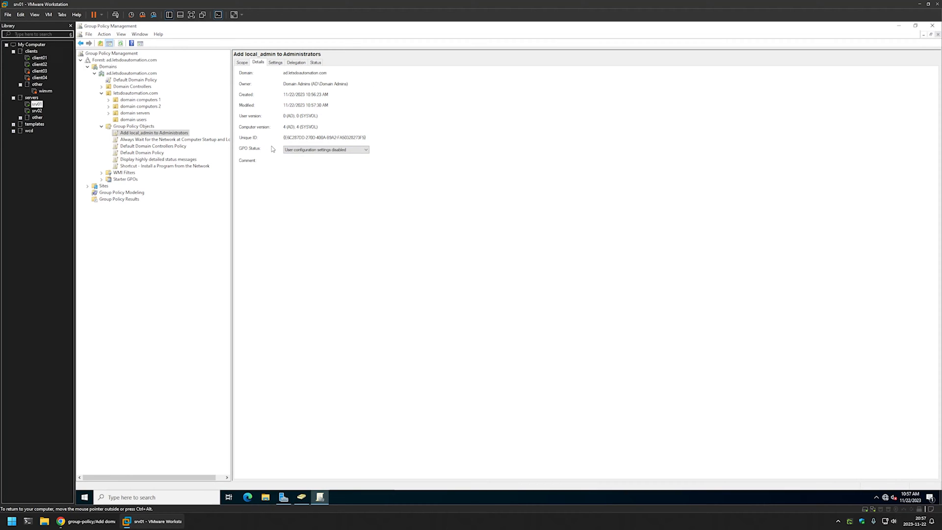
pyautogui.moveTo(275, 150)
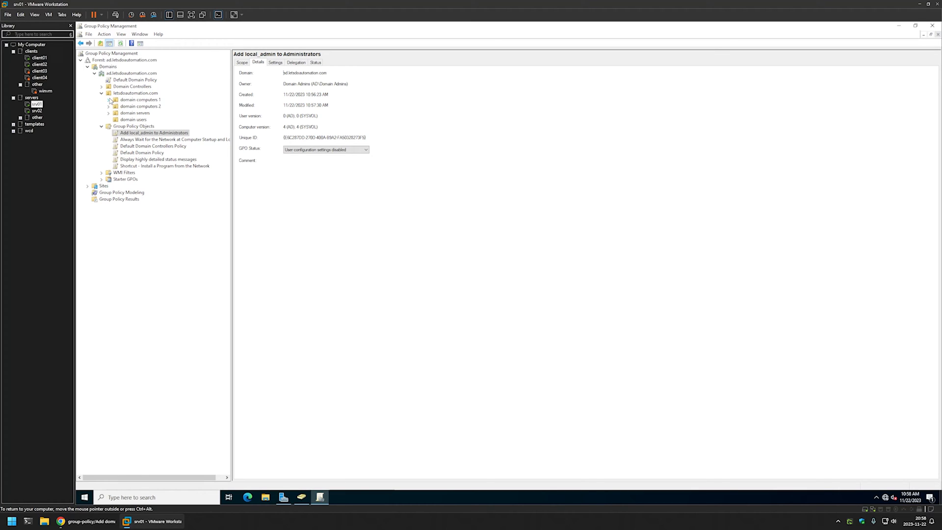
# - Link the GPO to the domain computers 1 OU and view its linked policies
pyautogui.click(108, 100)
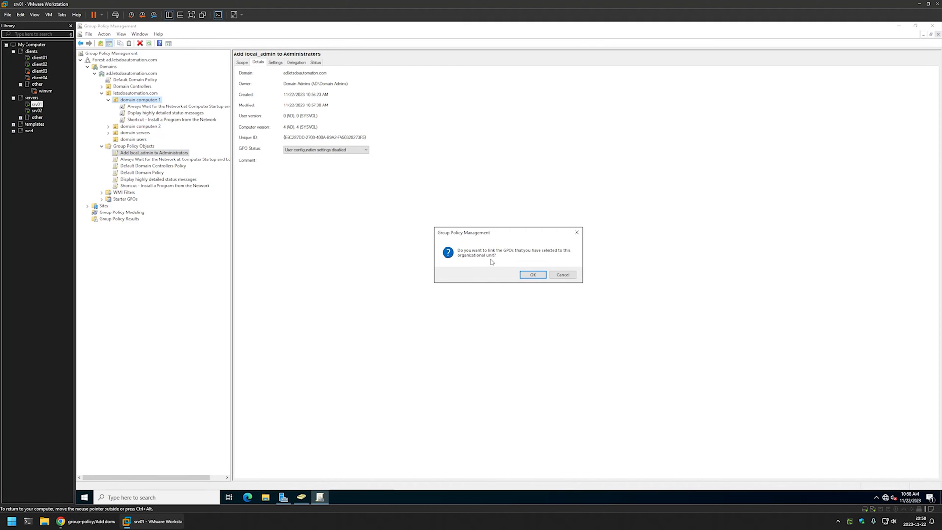
pyautogui.click(531, 275)
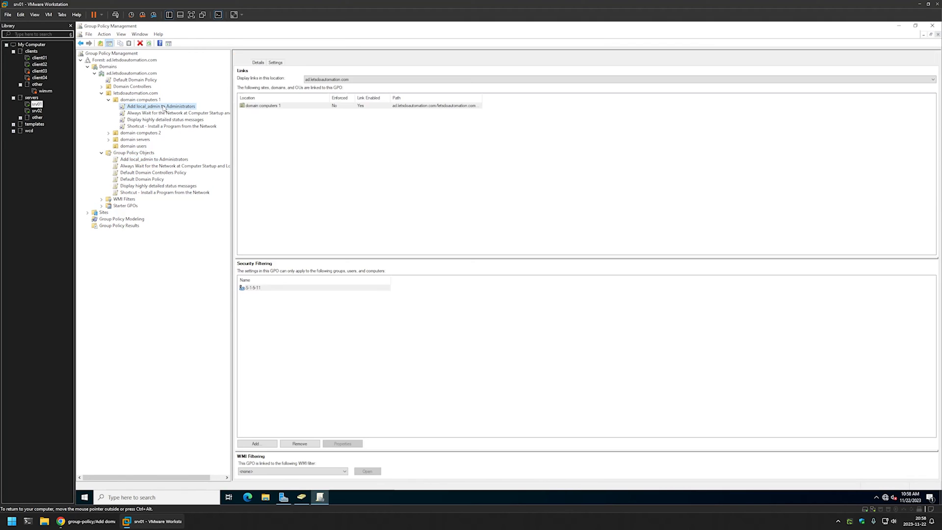
pyautogui.click(140, 100)
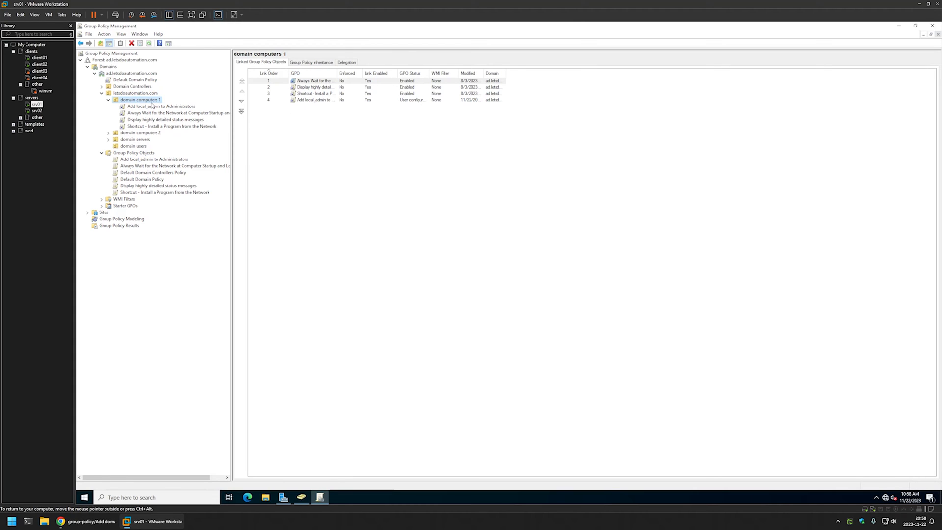
pyautogui.moveTo(128, 110)
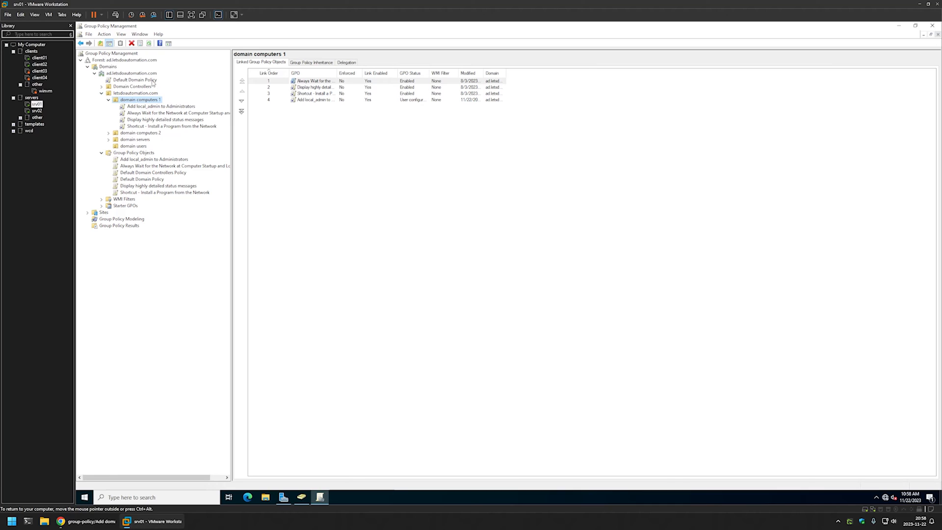
pyautogui.moveTo(132, 86)
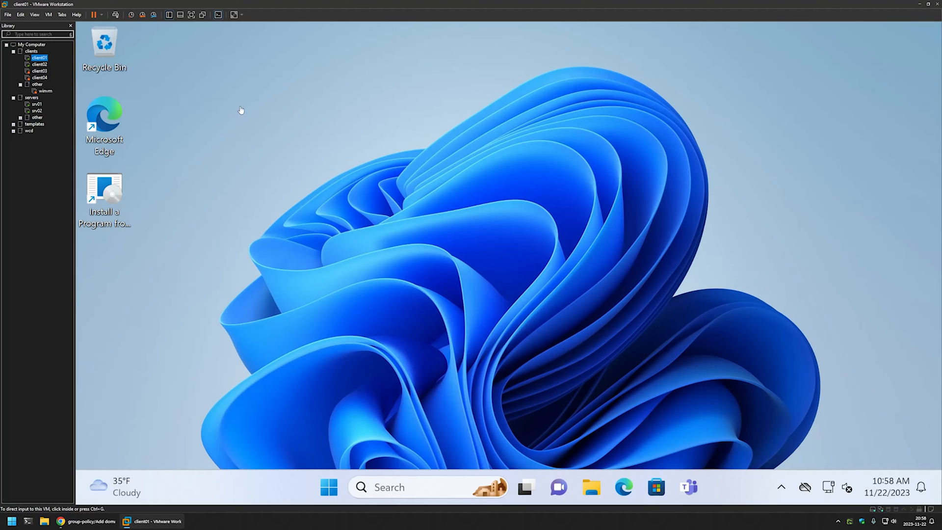
pyautogui.moveTo(328, 487)
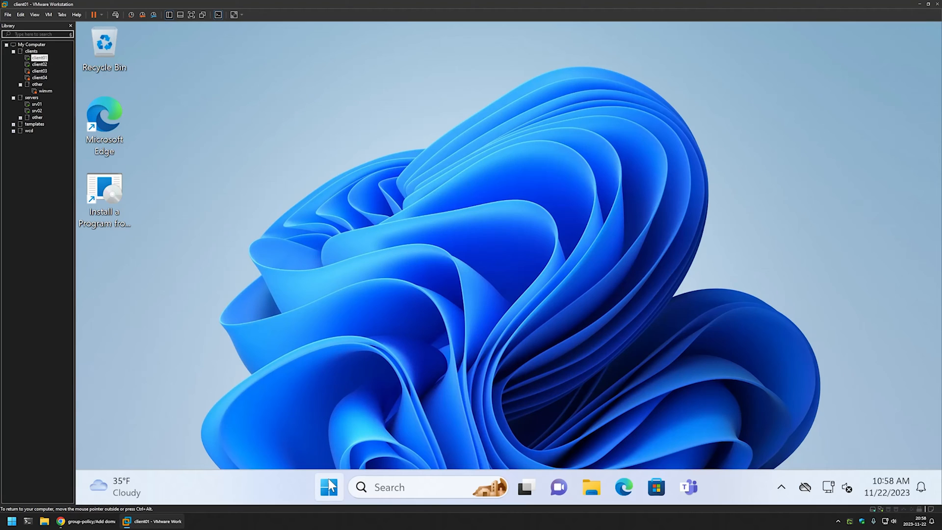
# - Launch the mmc management console from the client's Start search
pyautogui.click(329, 487)
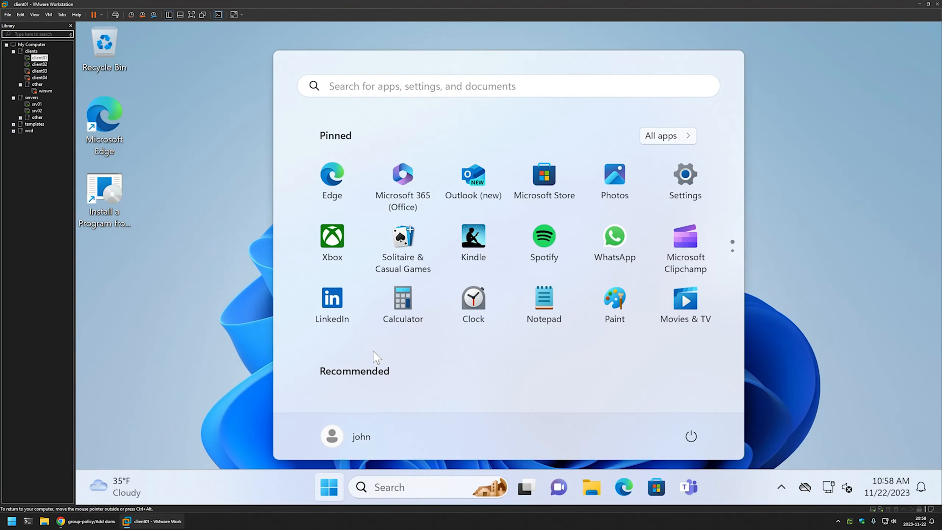
pyautogui.write('mmc')
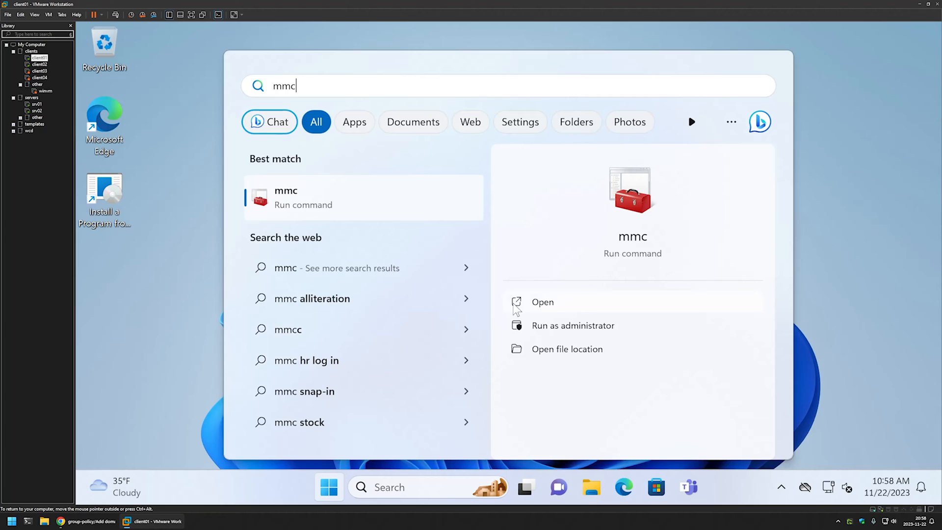
pyautogui.click(541, 302)
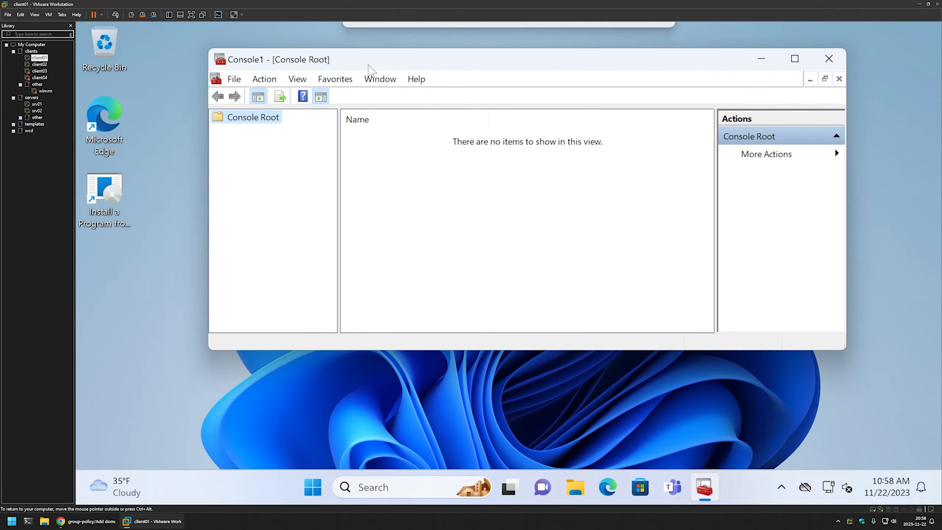
# - Add the Local Users and Groups snap-in for the local computer
pyautogui.click(235, 79)
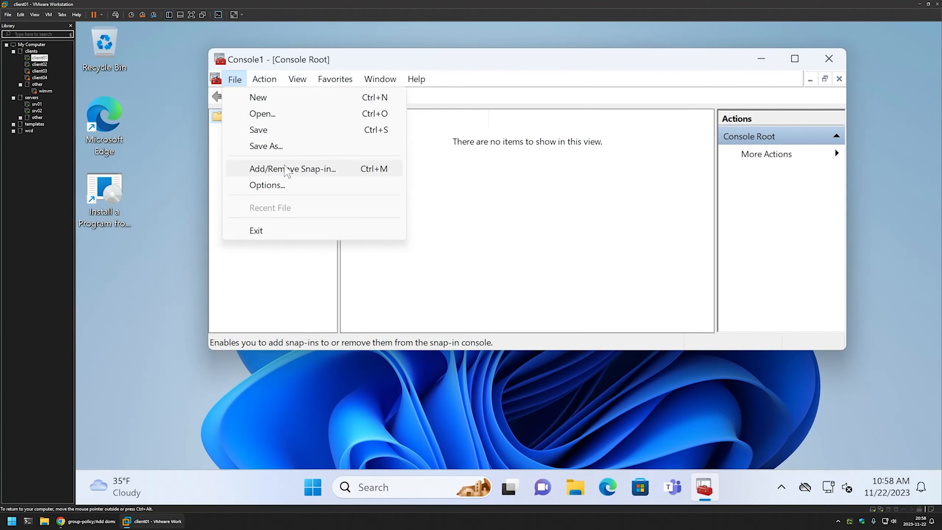
pyautogui.click(292, 168)
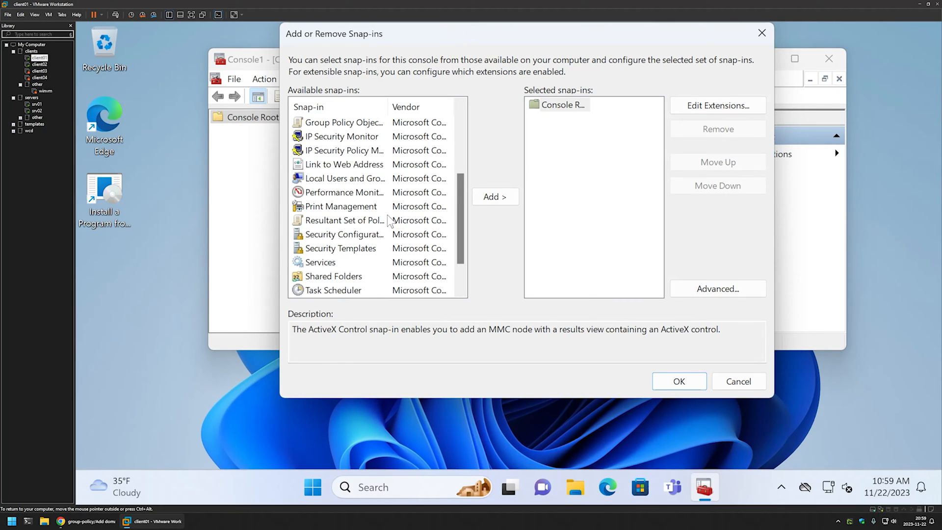
pyautogui.click(345, 179)
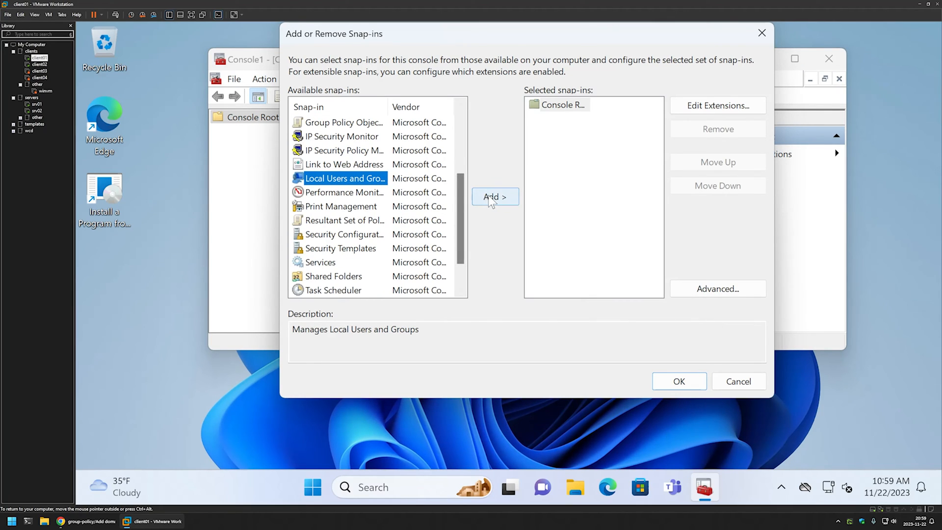
pyautogui.click(495, 196)
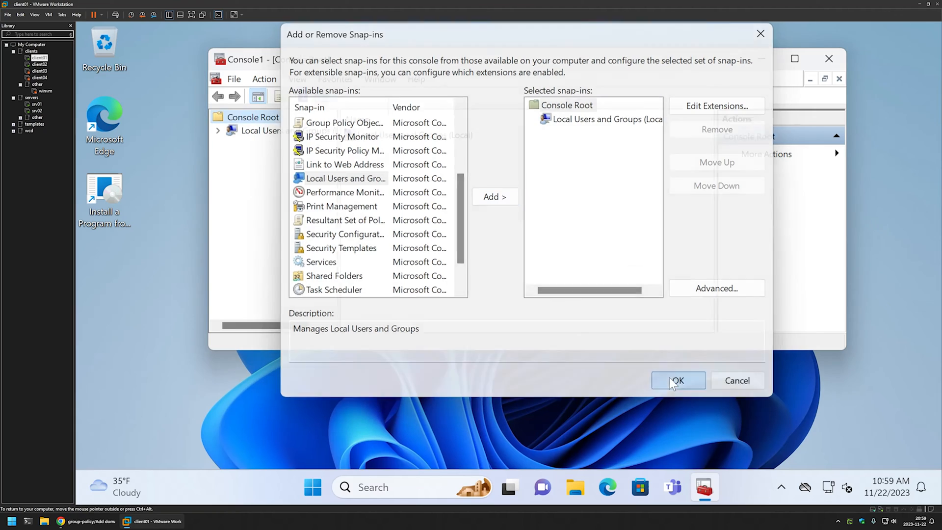
pyautogui.click(677, 380)
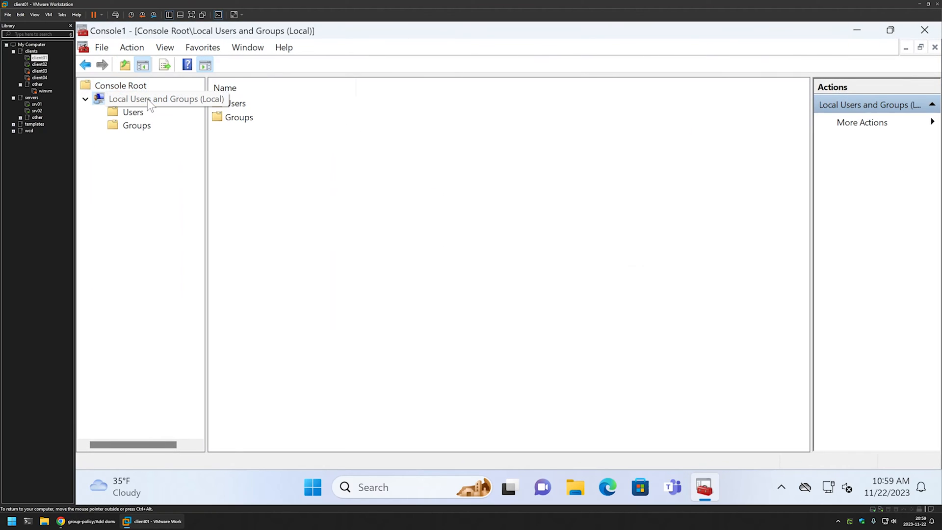
# - Open the local Administrators group's properties to view its current members
pyautogui.click(136, 126)
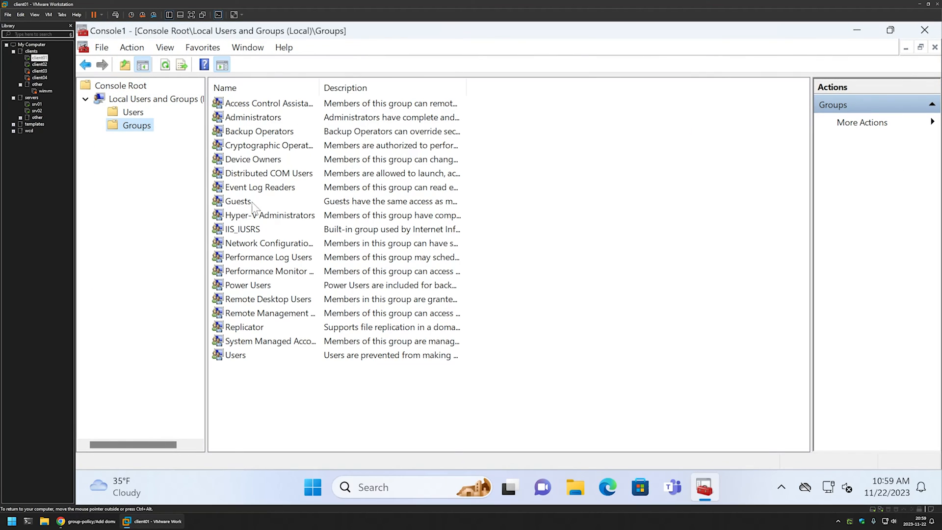
pyautogui.doubleClick(252, 117)
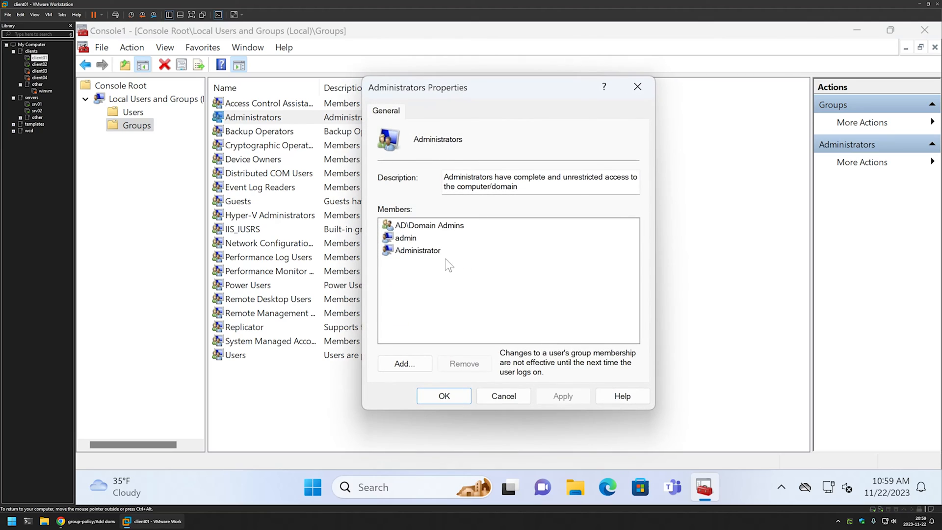
pyautogui.moveTo(420, 264)
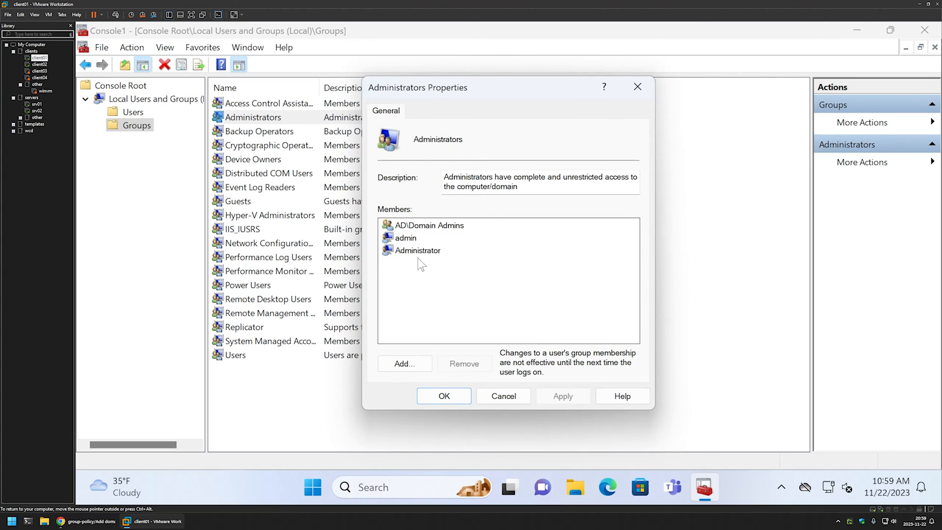
pyautogui.moveTo(412, 266)
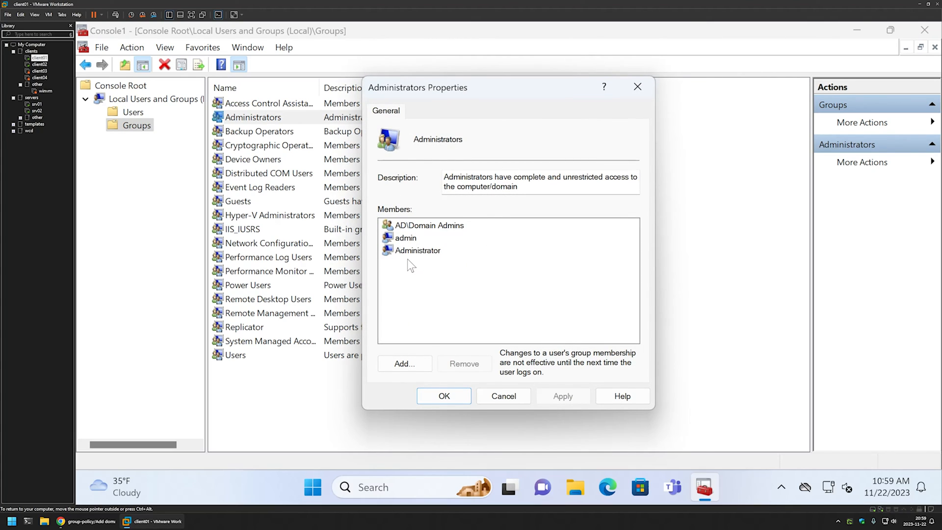
pyautogui.moveTo(408, 265)
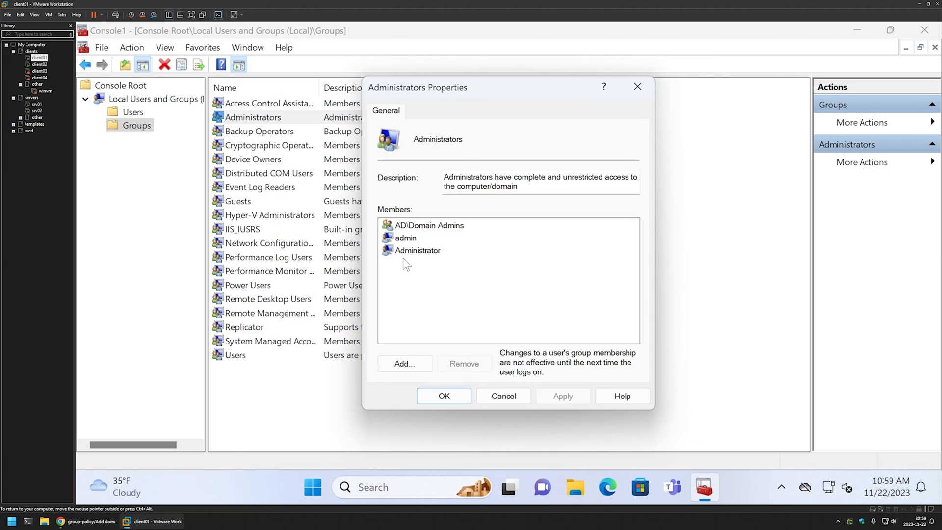
pyautogui.moveTo(313, 487)
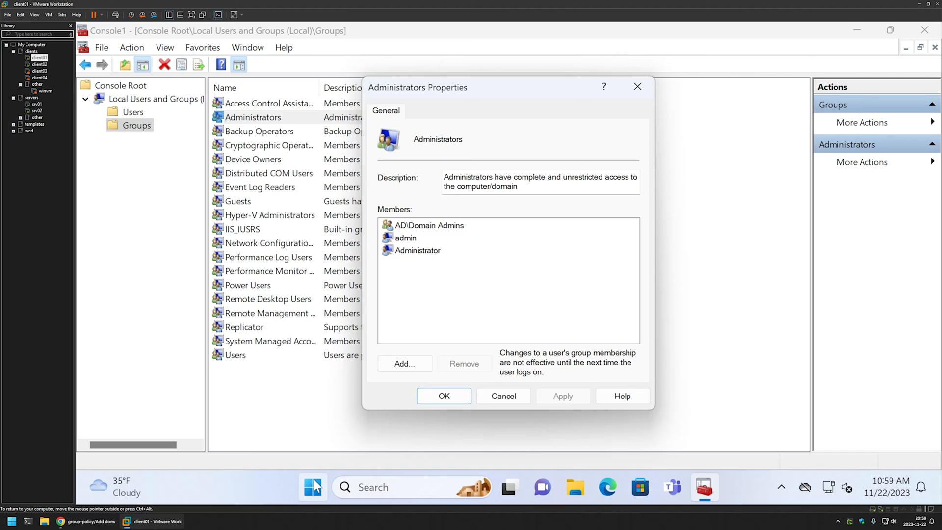
# - Run gpupdate in Command Prompt, then reopen the Administrators group to confirm AD\local_admin is listed
pyautogui.write('cmd')
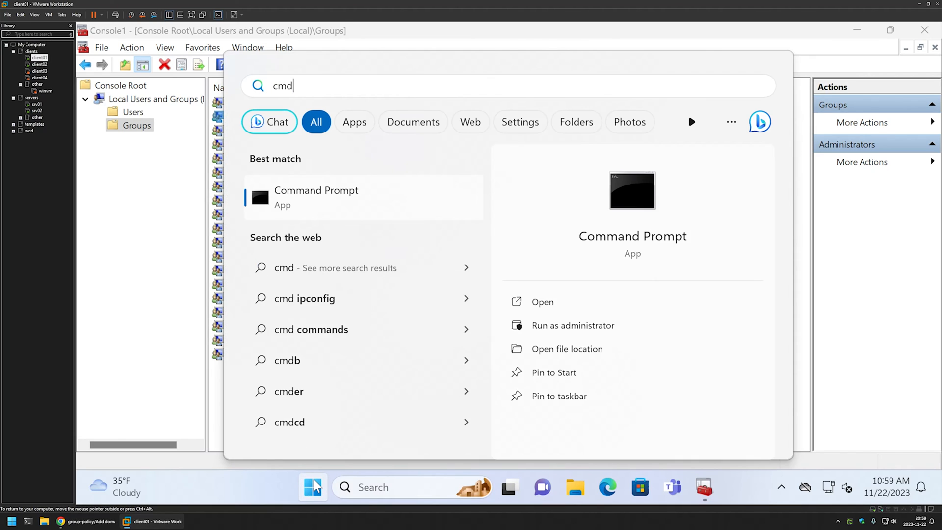
pyautogui.click(540, 302)
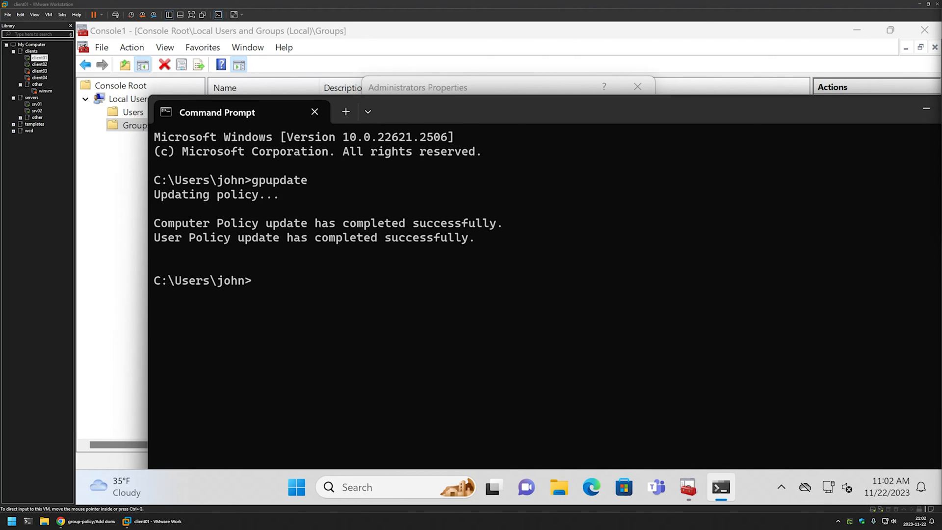
pyautogui.moveTo(334, 35)
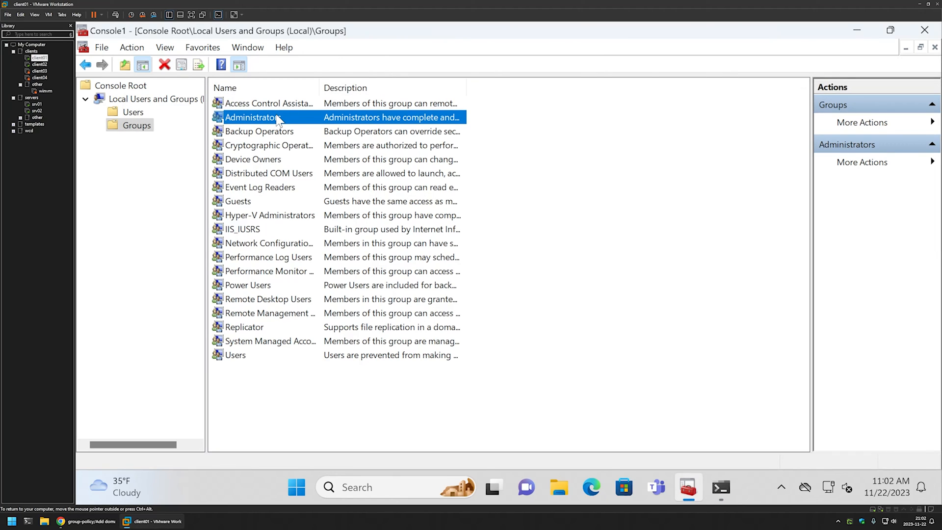
pyautogui.doubleClick(252, 118)
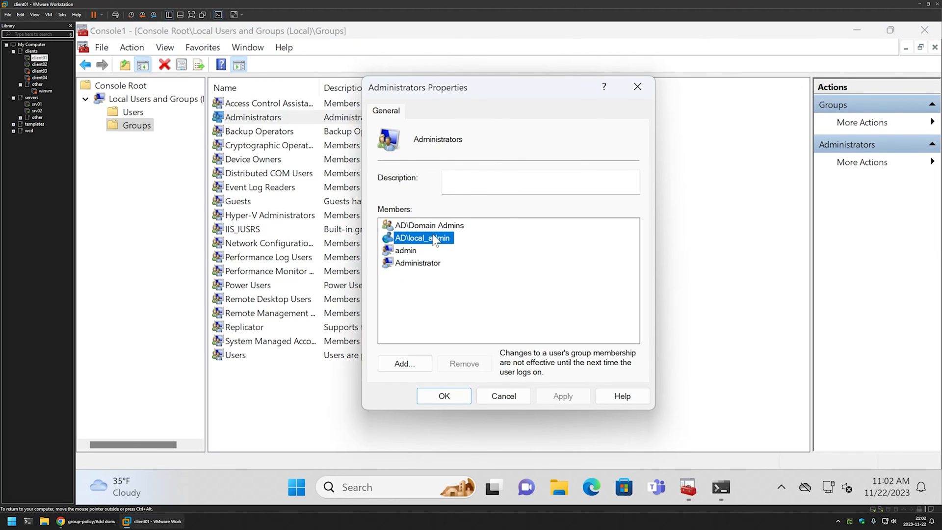
pyautogui.click(406, 285)
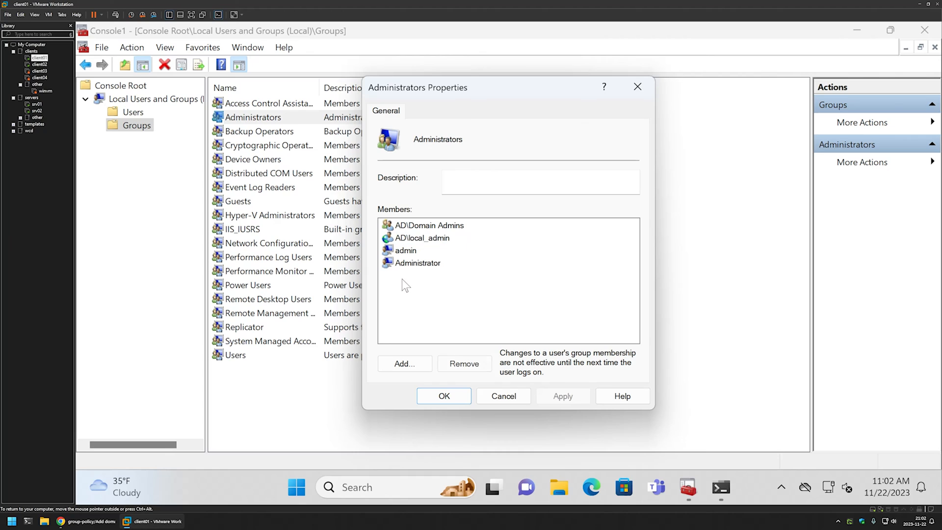
pyautogui.click(296, 487)
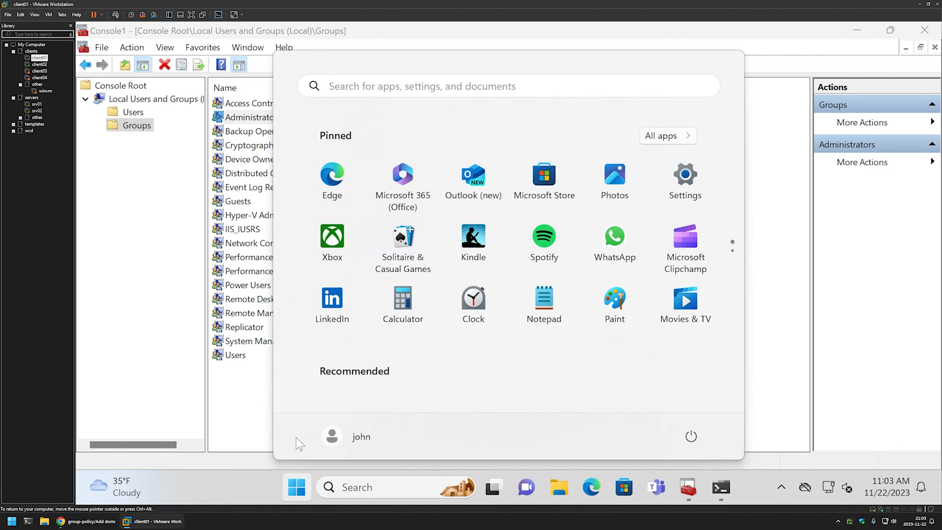
# - Launch Command Prompt elevated with local_admin credentials and confirm whoami returns ad\local_admin
pyautogui.write('cmd')
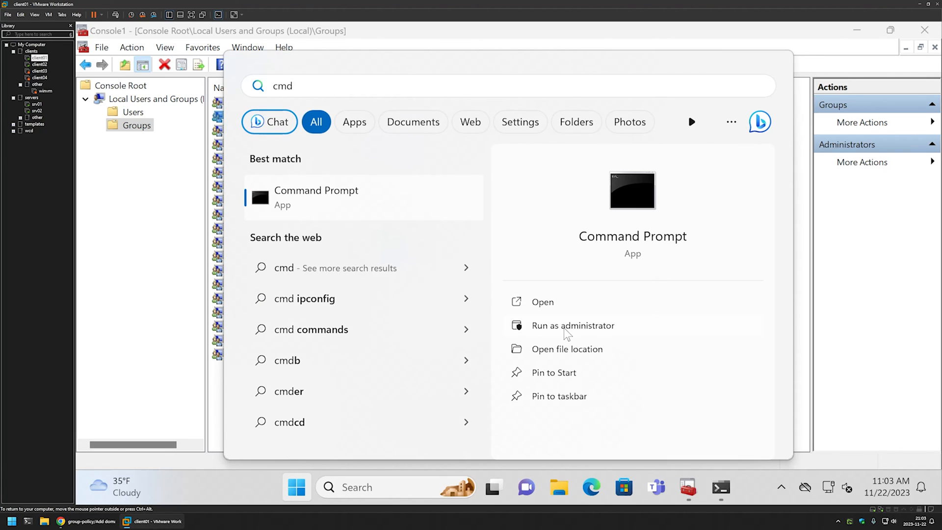
pyautogui.click(572, 324)
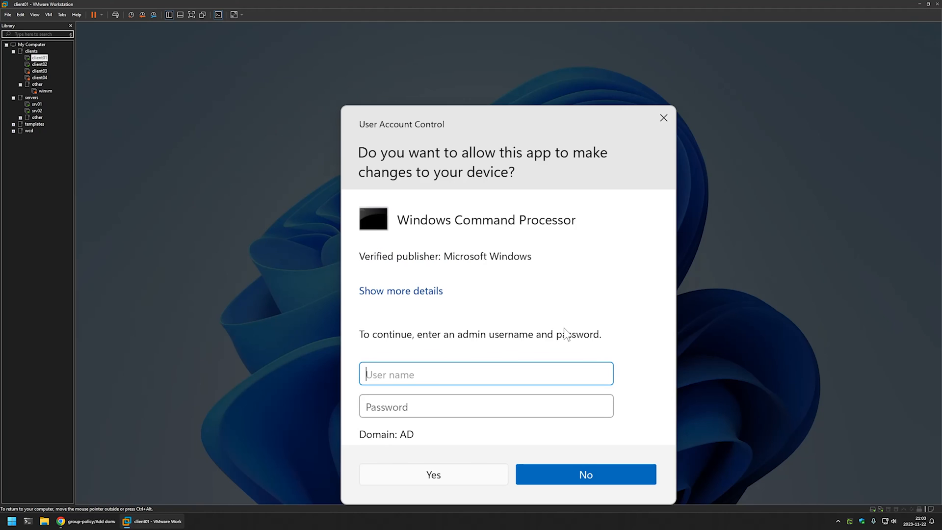
pyautogui.write('local_admin')
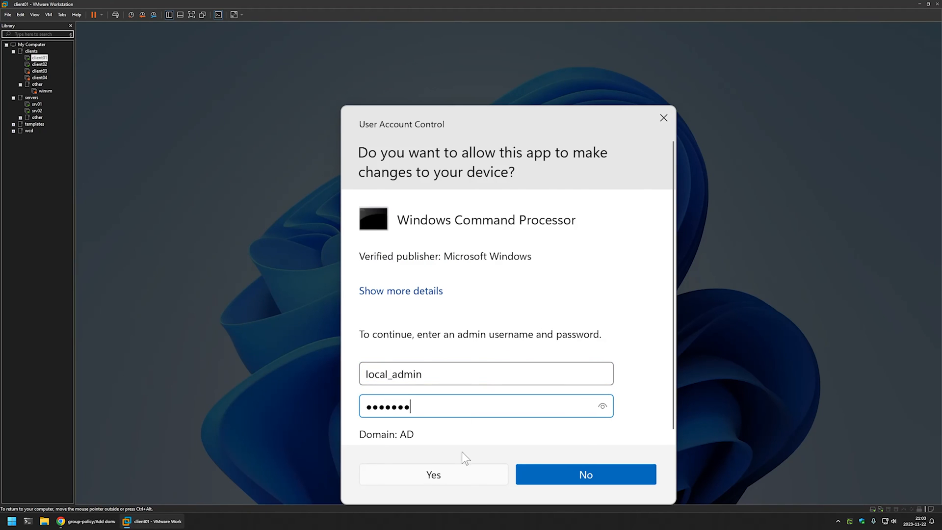
pyautogui.click(433, 475)
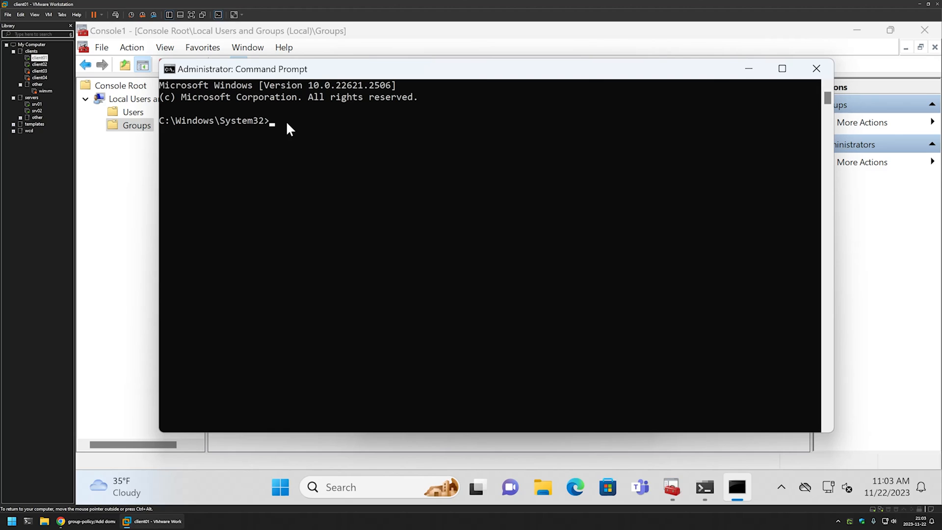
pyautogui.write('whoami')
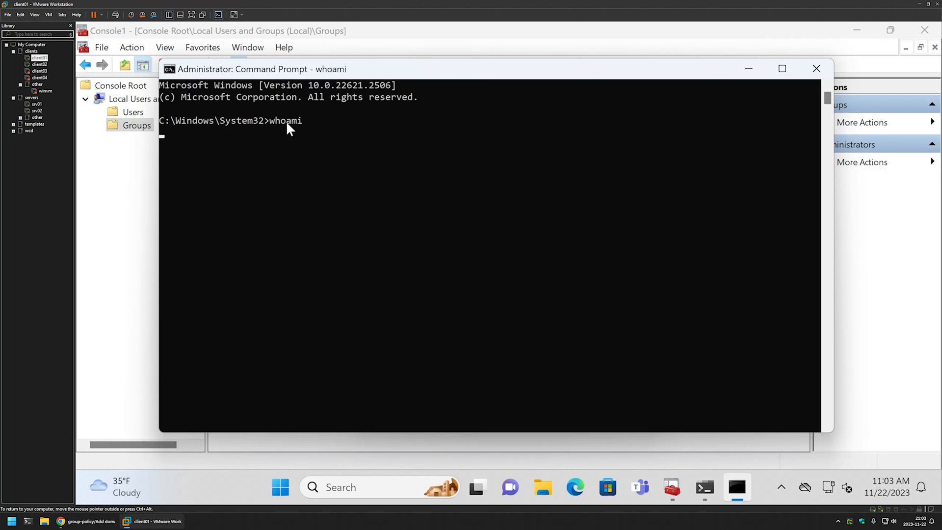
pyautogui.press('Return')
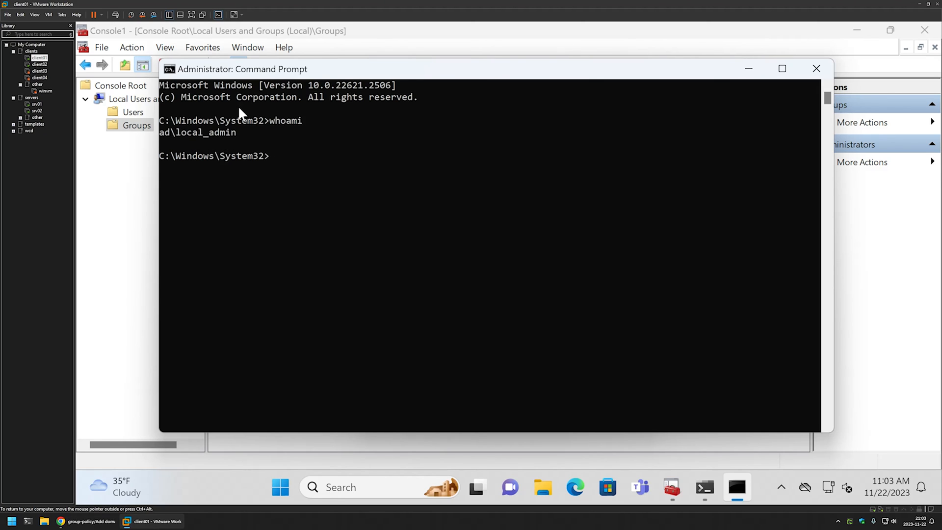
pyautogui.moveTo(199, 149)
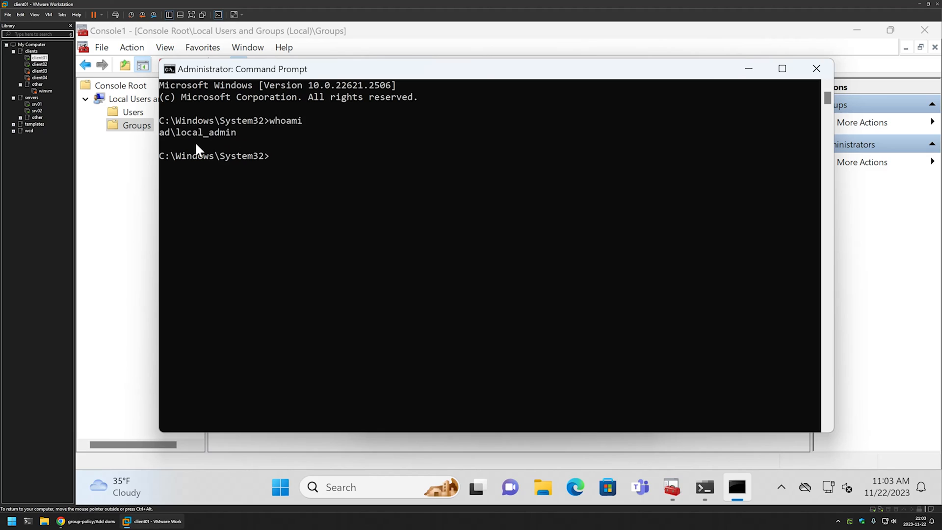